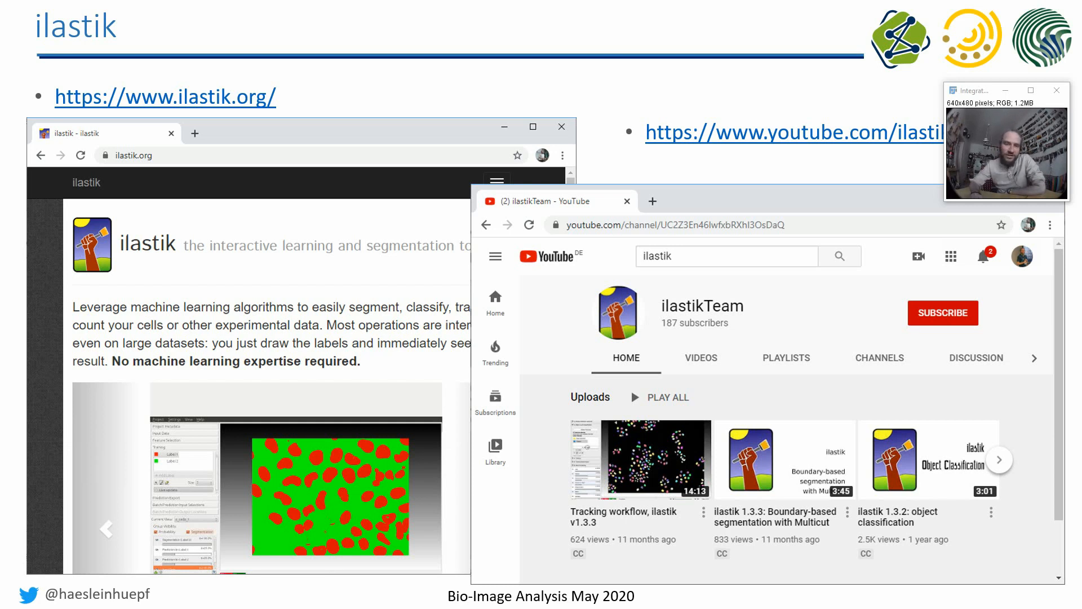
# Advance the lecture to the Data preparation slide about creating a new ilastik project.
pyautogui.press('Right')
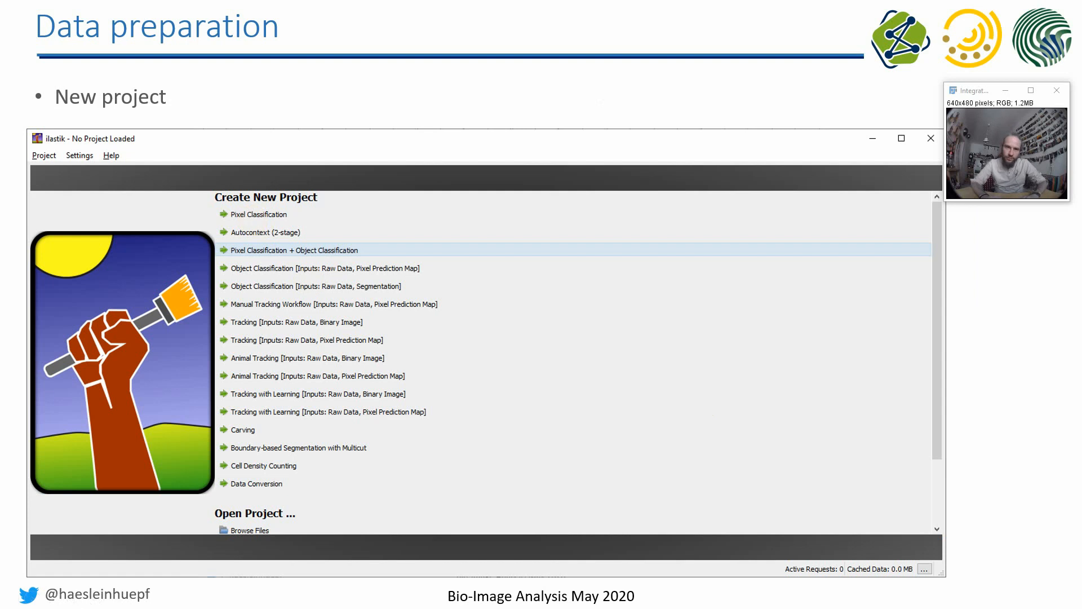
pyautogui.moveTo(251, 261)
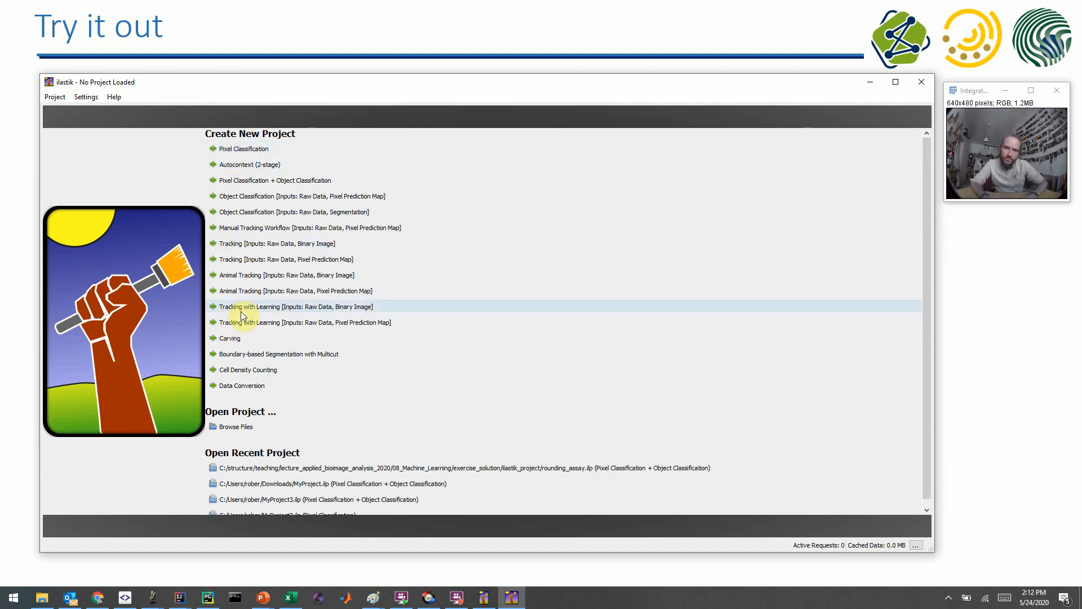
pyautogui.moveTo(235, 311)
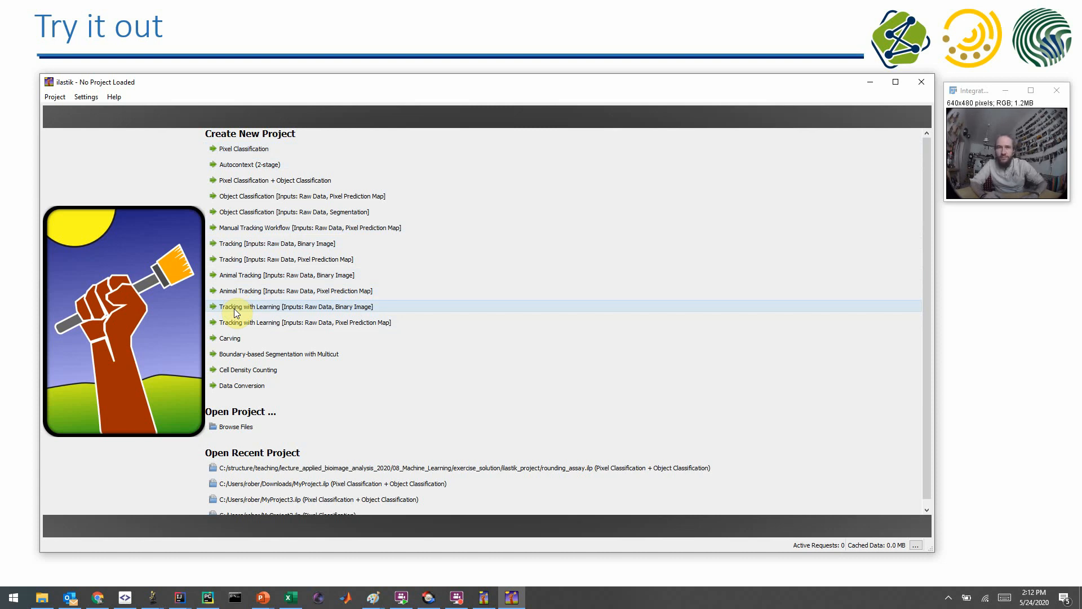
pyautogui.moveTo(228, 186)
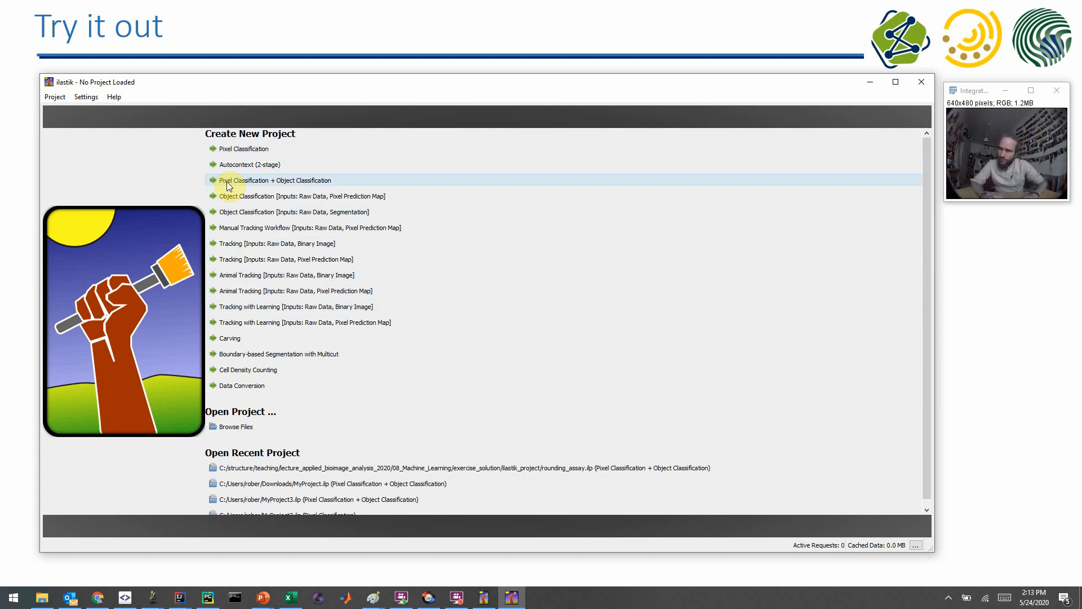
# Create a Pixel Classification + Object Classification project saved as example_ilastik_project.ilp.
pyautogui.click(275, 180)
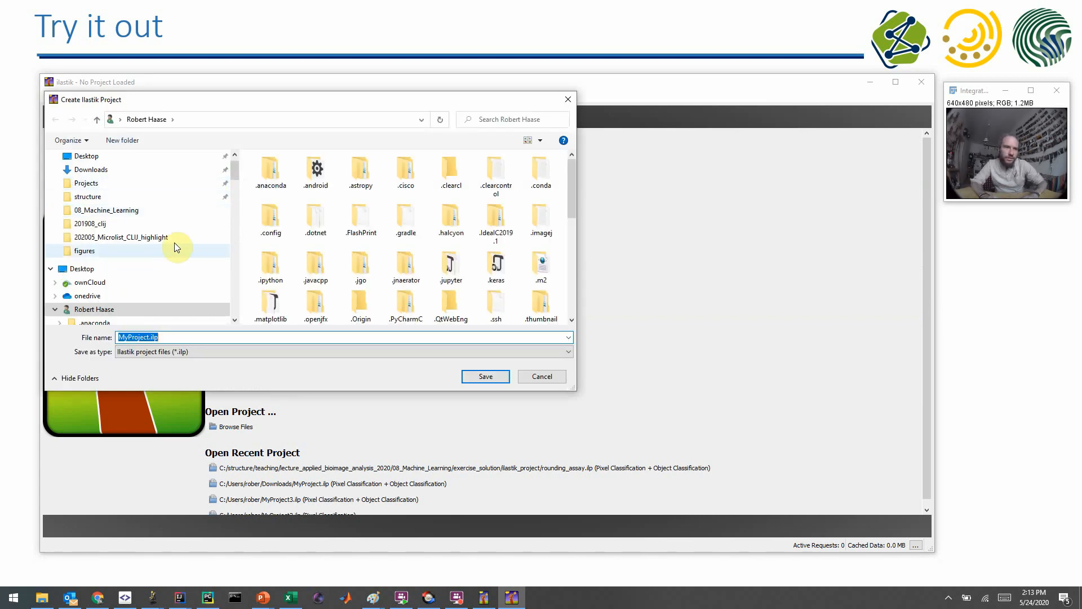
pyautogui.click(485, 376)
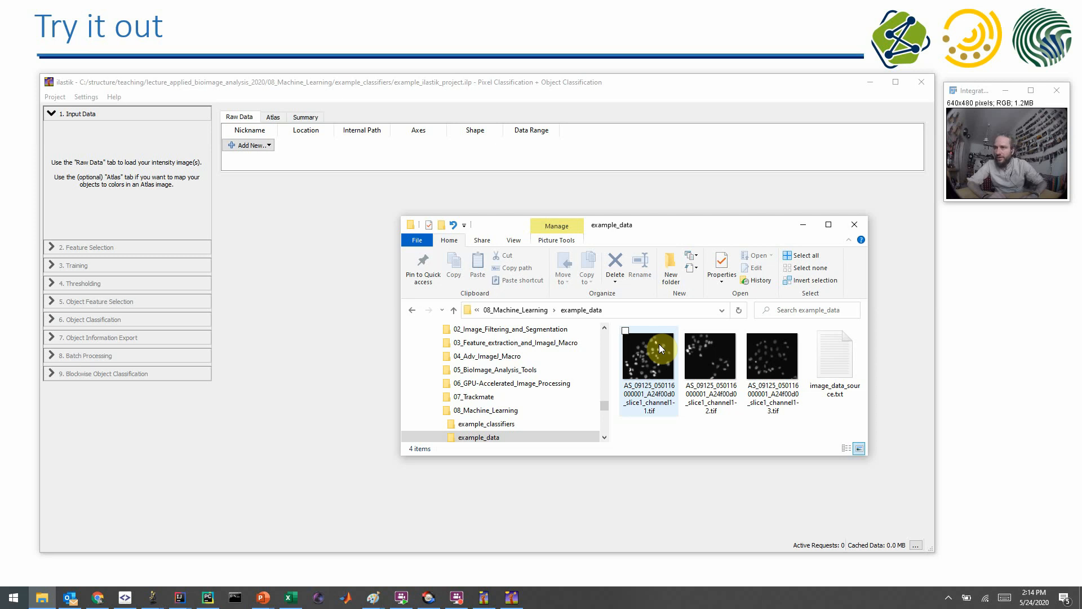
# Load the three example nuclei .tif images as raw data, then minimize File Explorer.
pyautogui.click(660, 352)
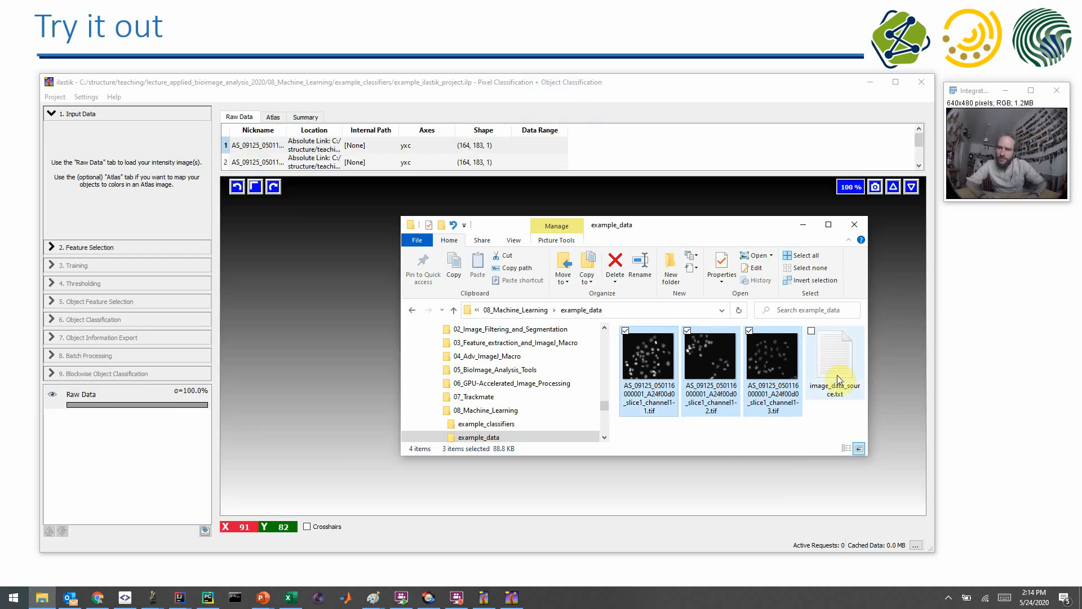
pyautogui.click(834, 355)
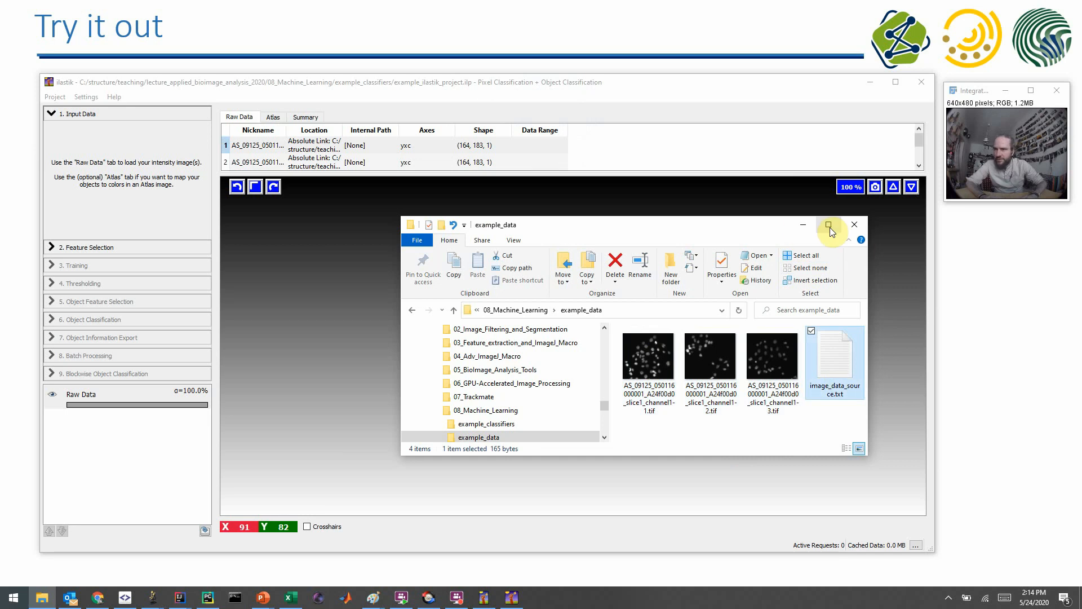
pyautogui.moveTo(798, 228)
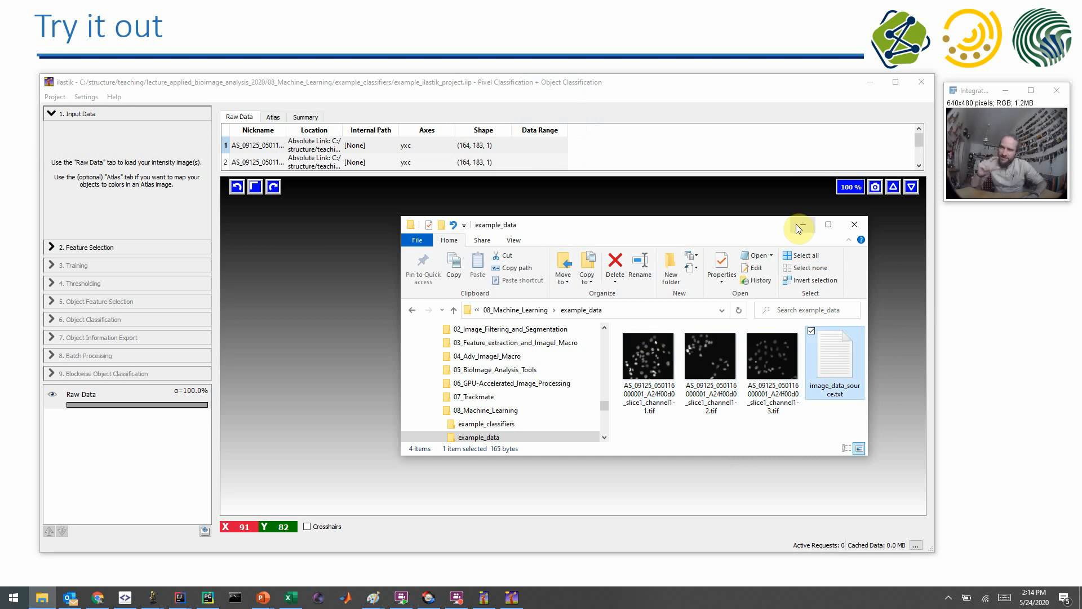
pyautogui.click(854, 224)
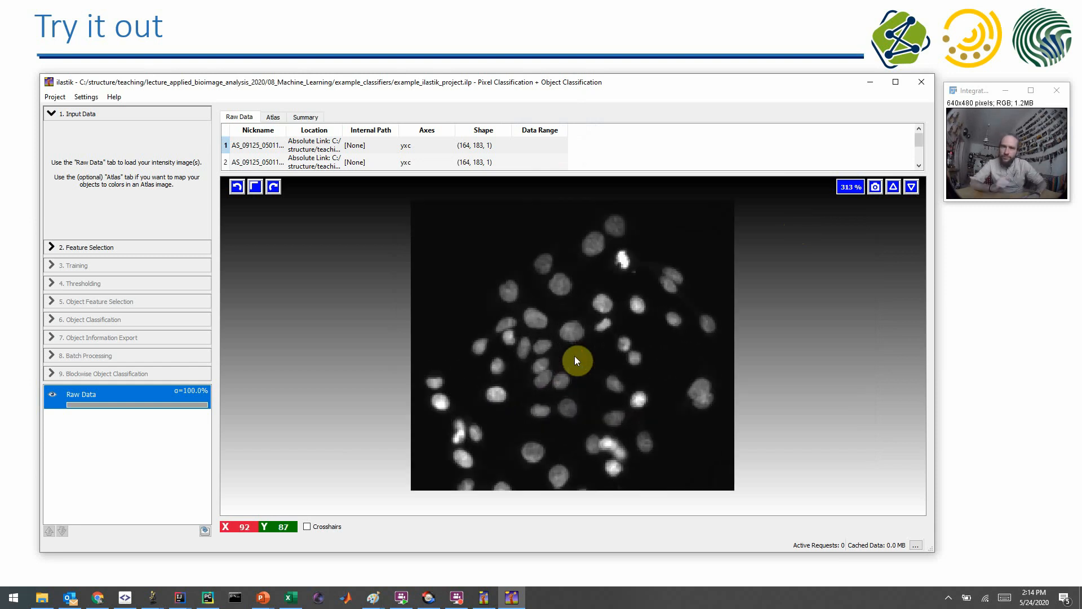
pyautogui.moveTo(595, 177)
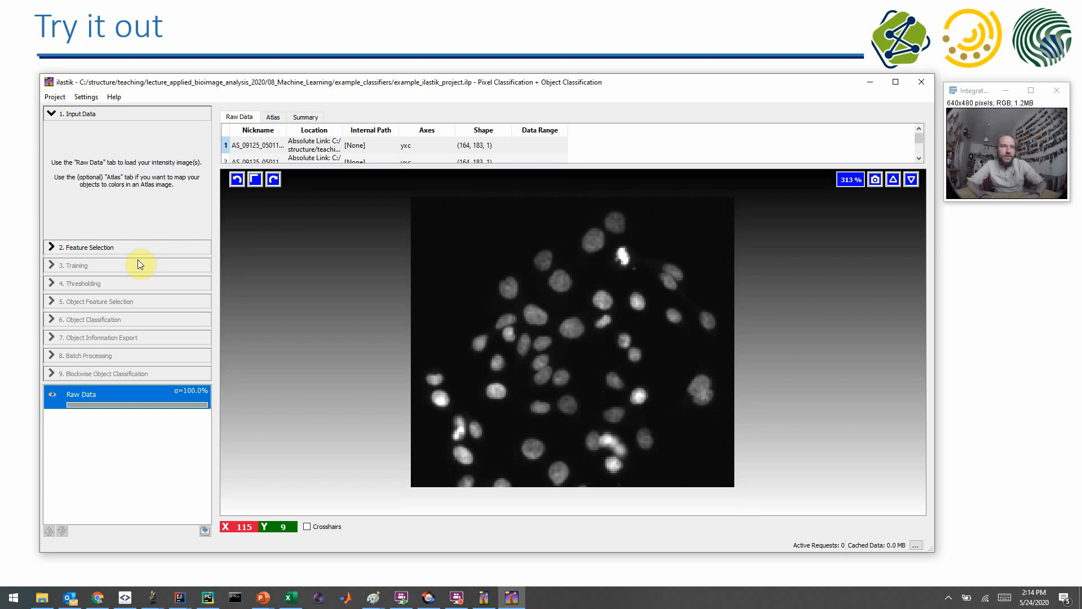
pyautogui.moveTo(157, 129)
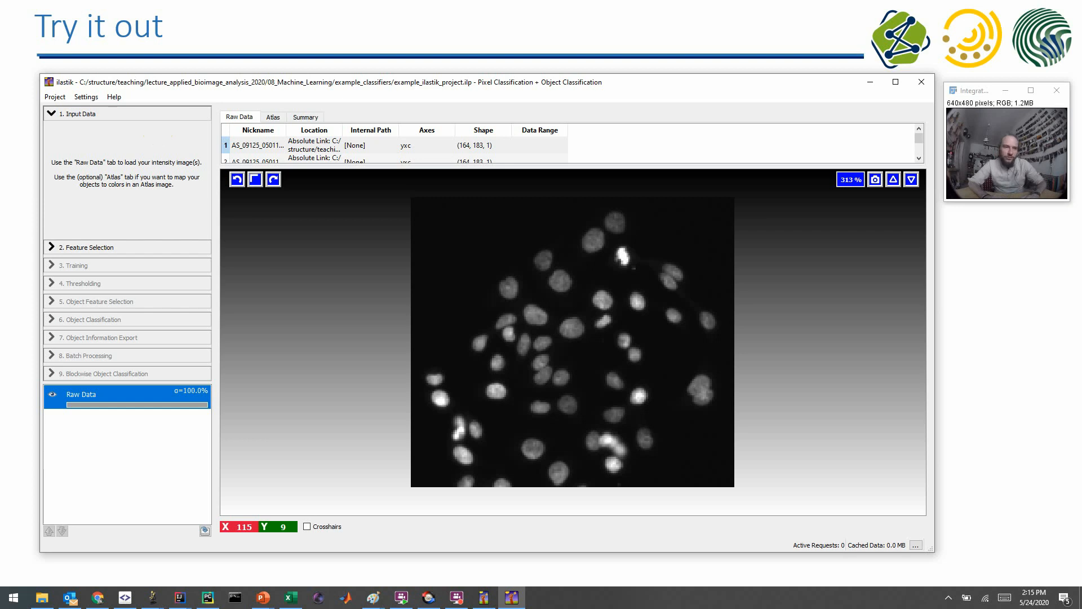
pyautogui.moveTo(166, 155)
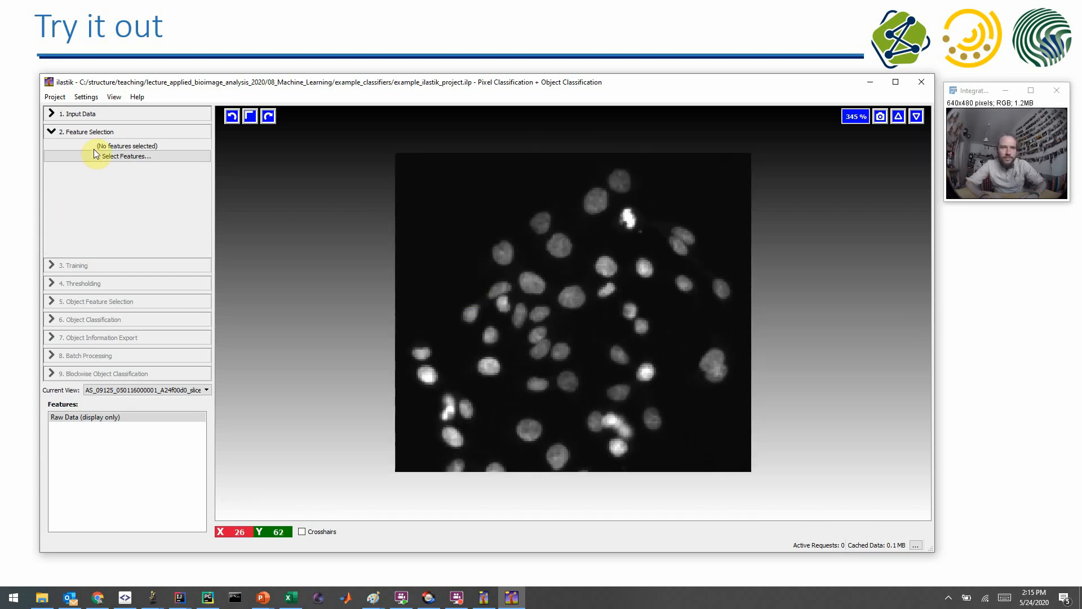
pyautogui.moveTo(178, 147)
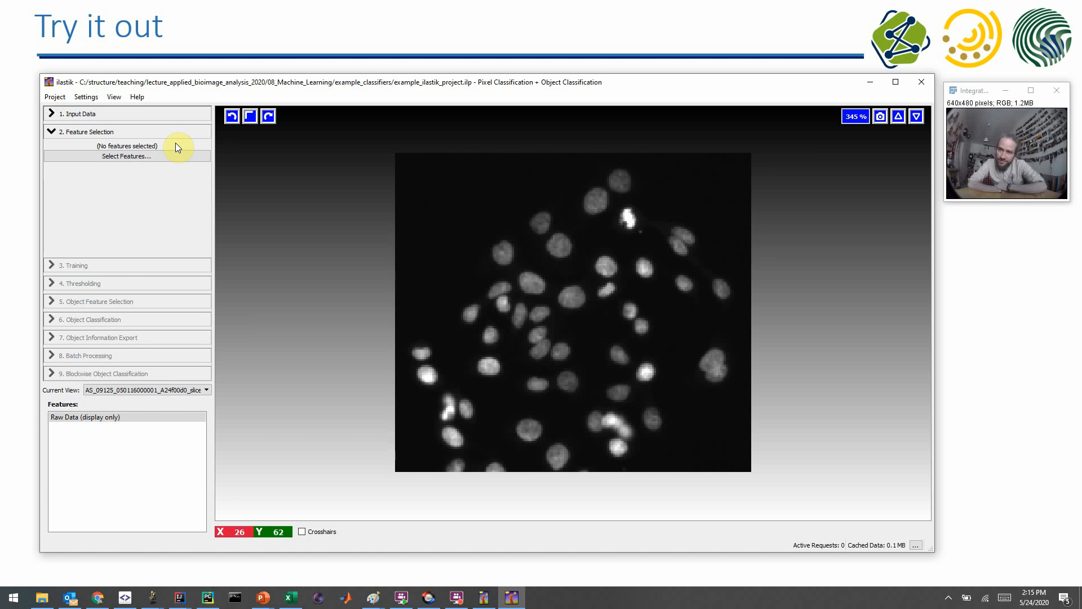
# Open the Features dialog from Feature Selection, with no features chosen yet.
pyautogui.click(126, 156)
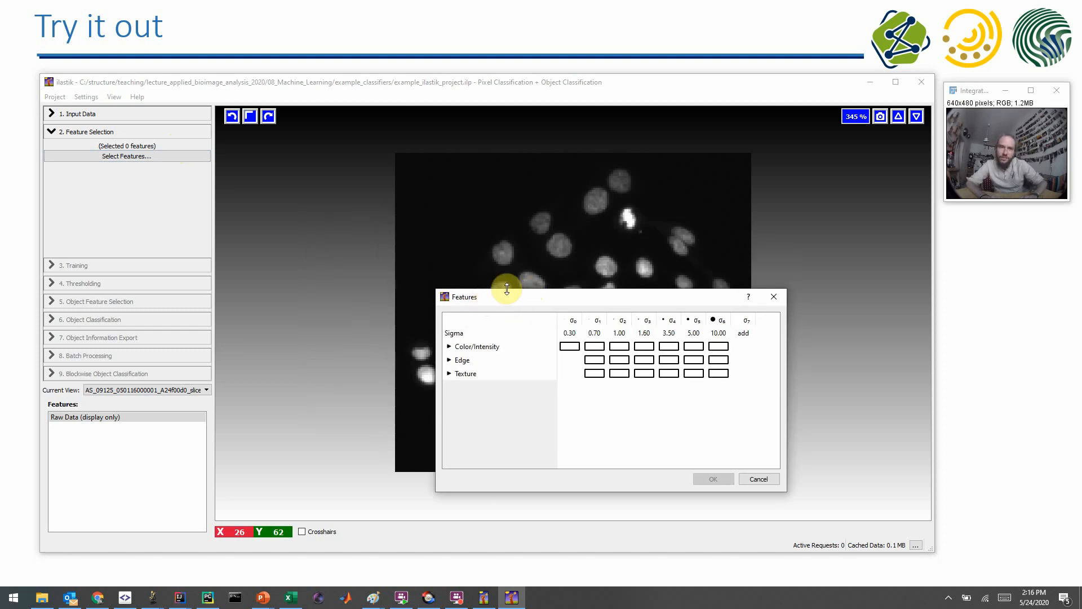
# Move the Features dialog up and expand the Color/Intensity, Edge and Texture groups.
pyautogui.moveTo(506, 288); pyautogui.dragTo(580, 117)
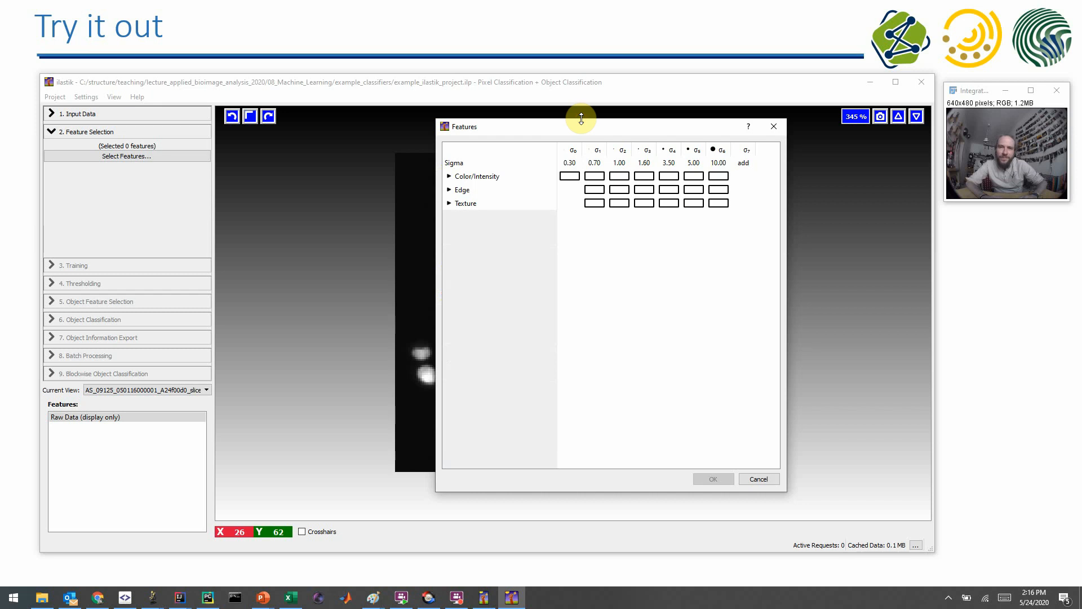
pyautogui.moveTo(454, 219)
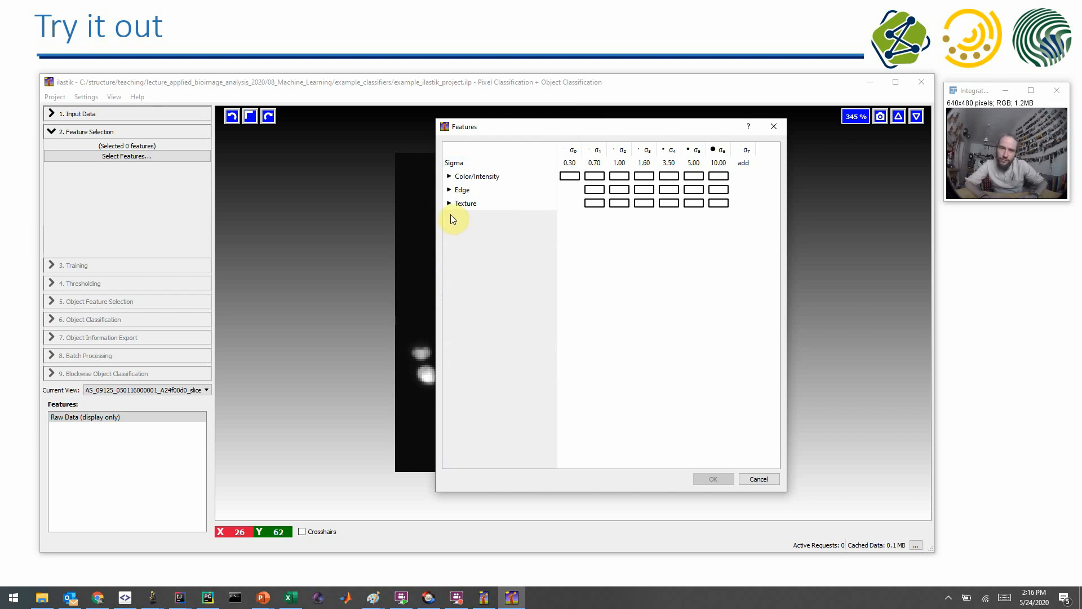
pyautogui.click(449, 190)
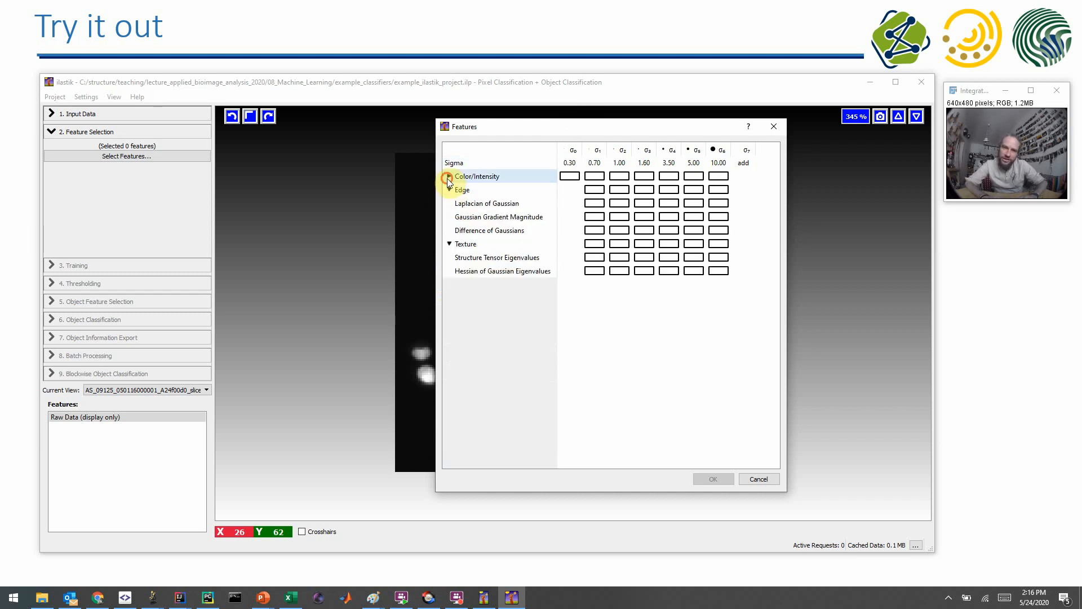
pyautogui.click(449, 176)
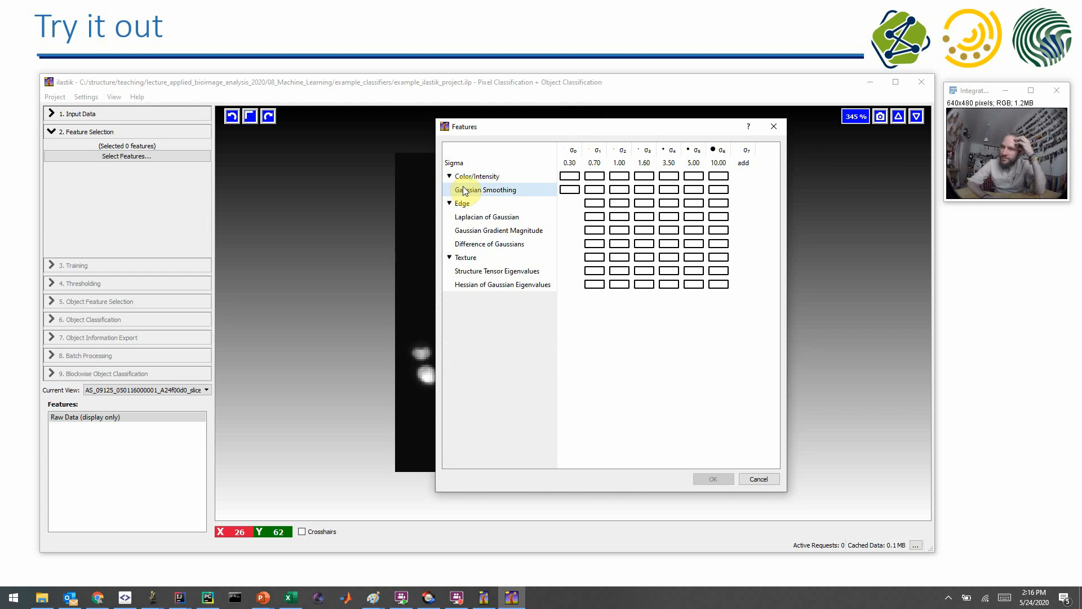
pyautogui.moveTo(718, 152)
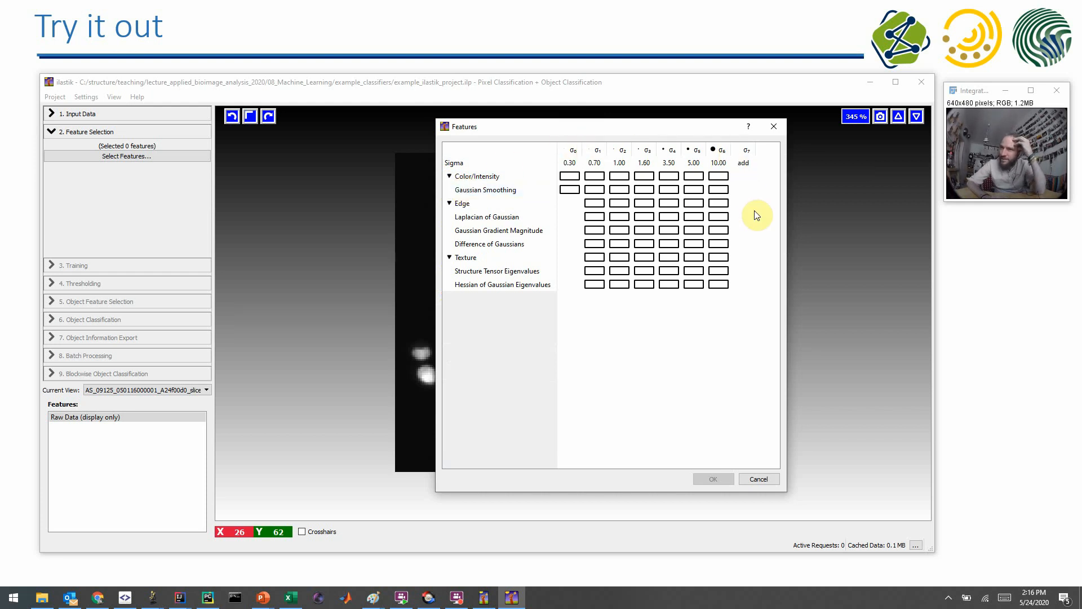
pyautogui.moveTo(661, 135)
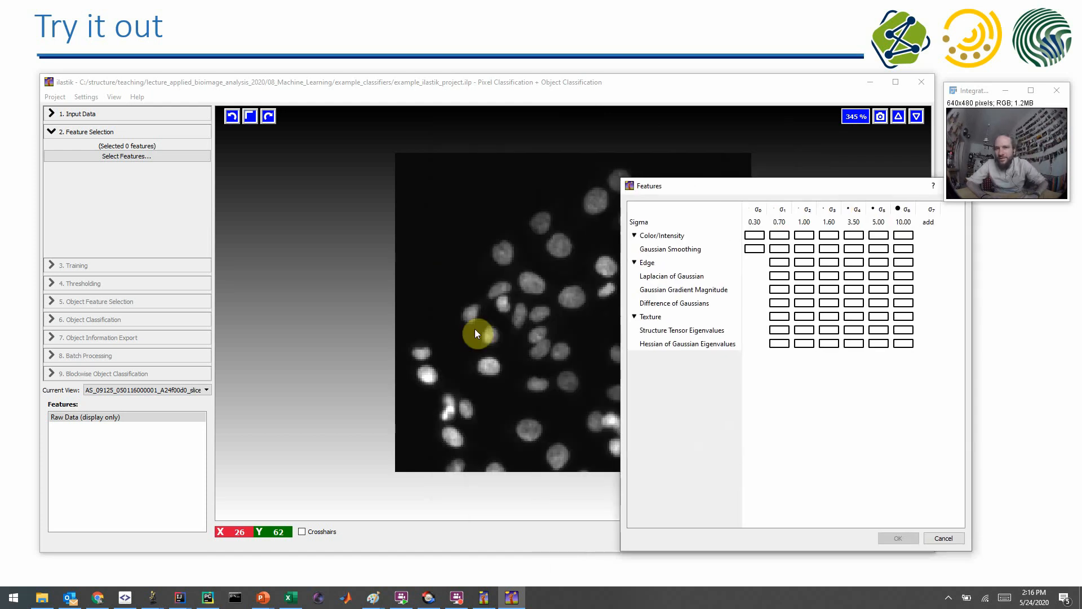
pyautogui.moveTo(504, 310)
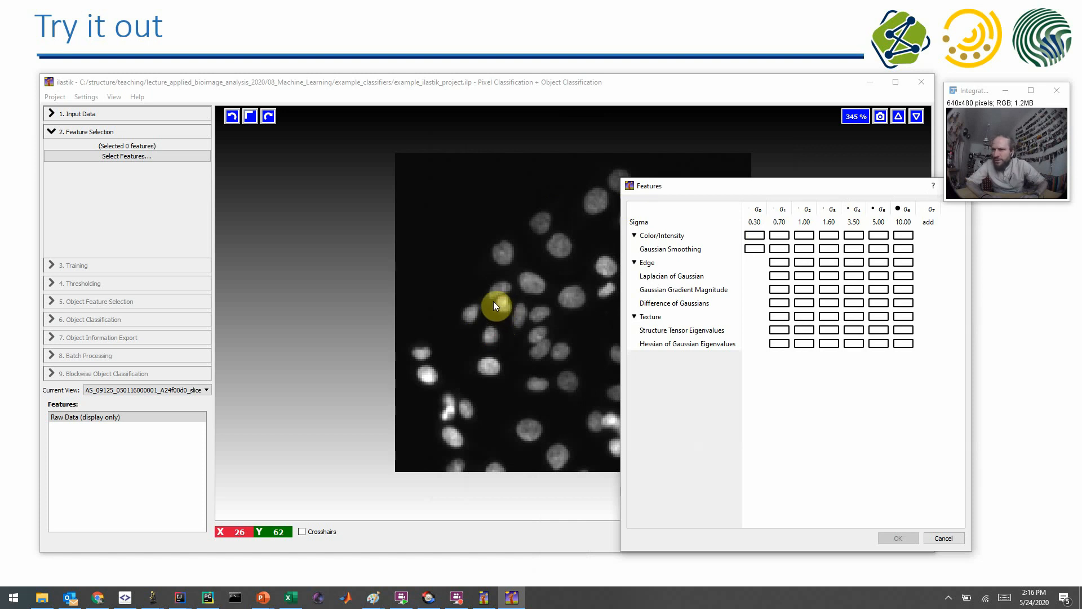
pyautogui.moveTo(574, 241)
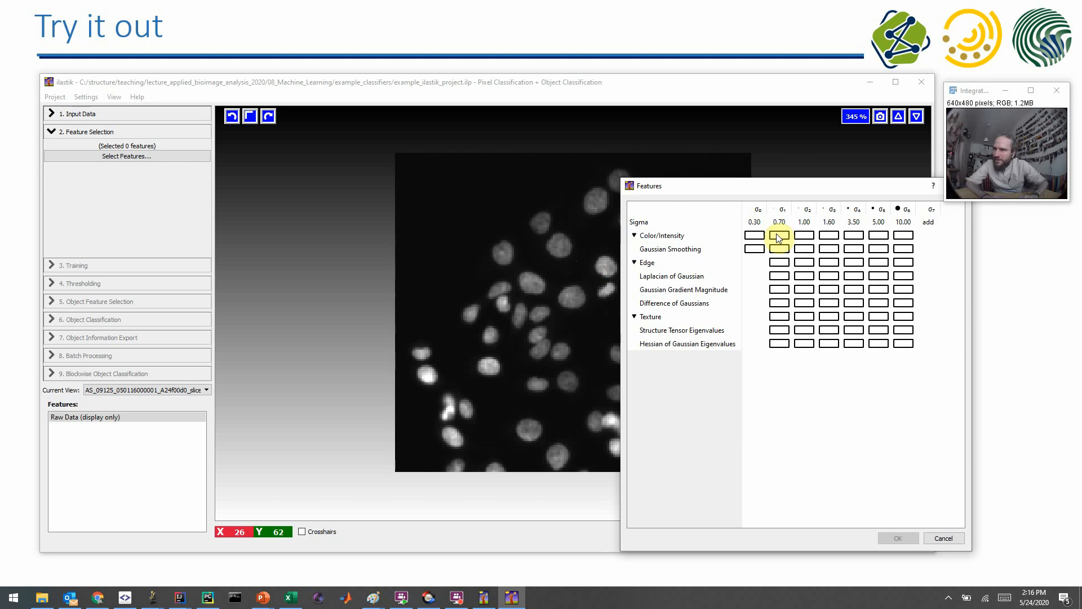
pyautogui.moveTo(853, 251)
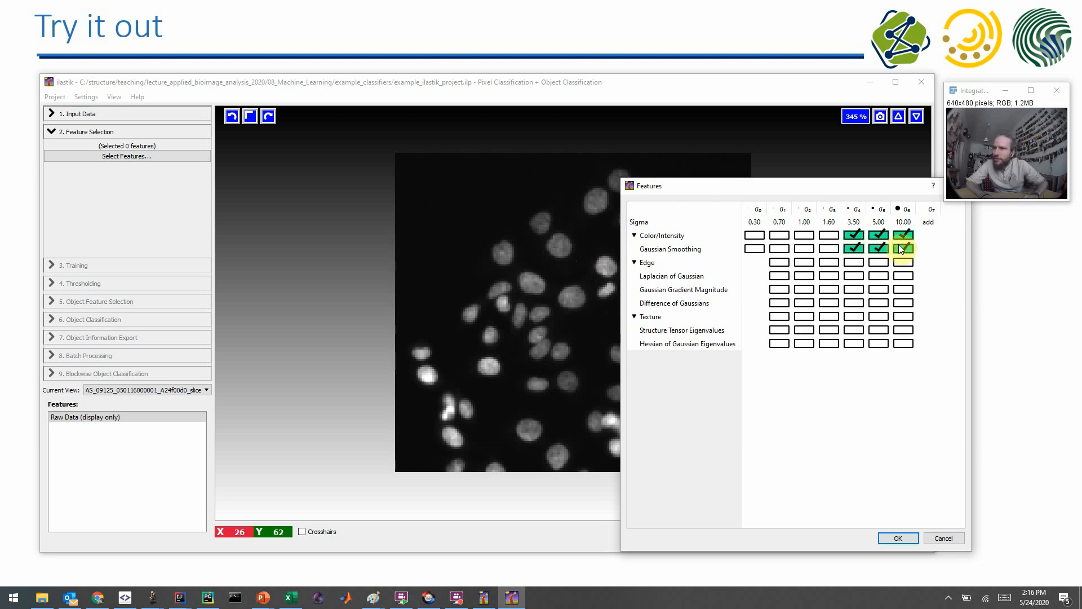
# Tick Laplacian of Gaussian at sigmas 3.5, 5.0 and 10.0 alongside Gaussian Smoothing.
pyautogui.click(903, 248)
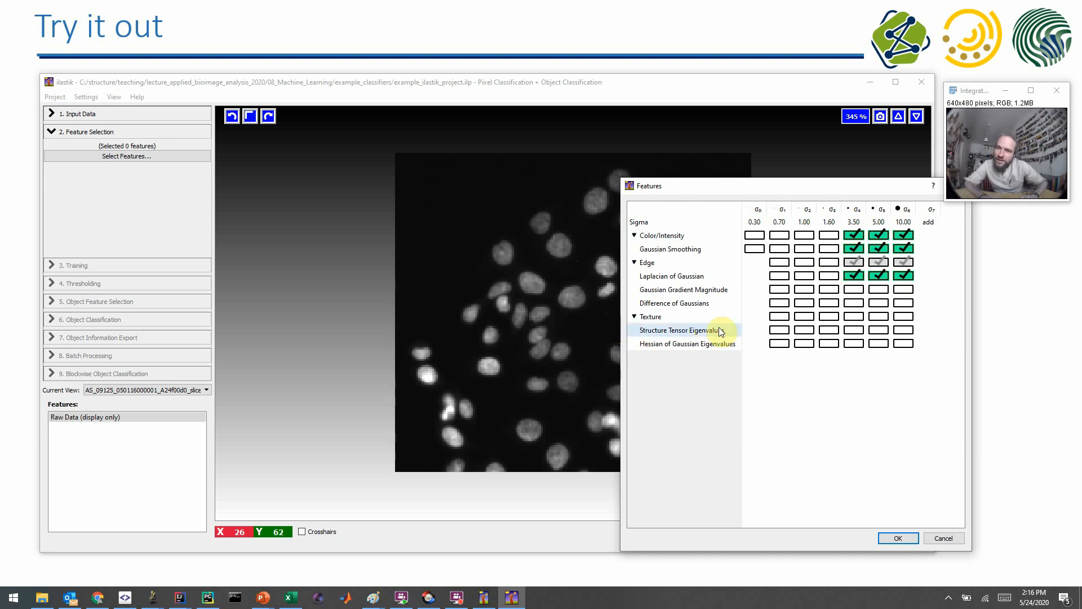
pyautogui.moveTo(728, 337)
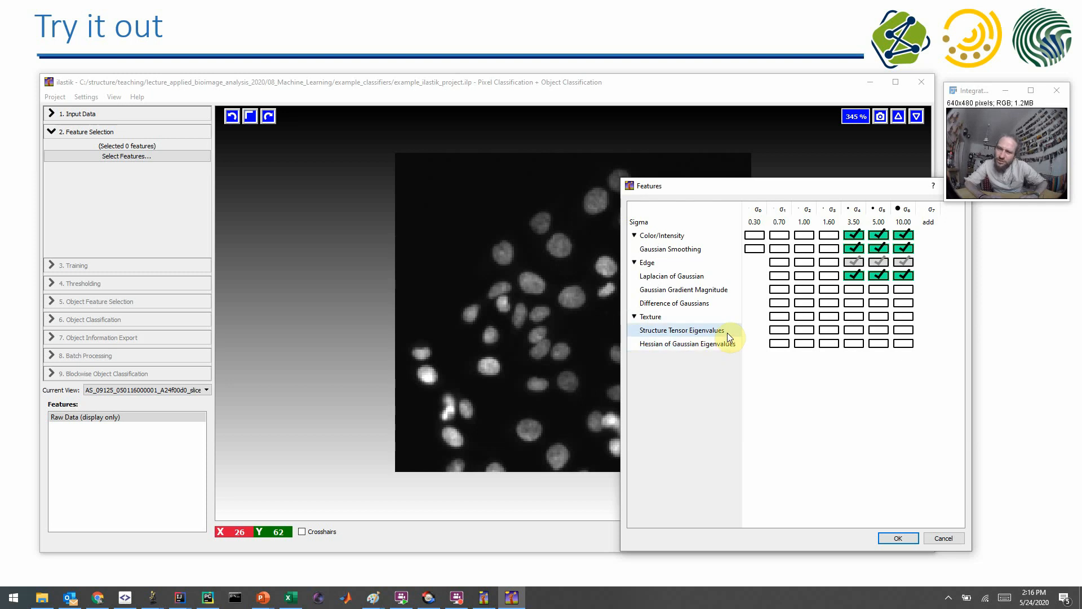
pyautogui.moveTo(702, 358)
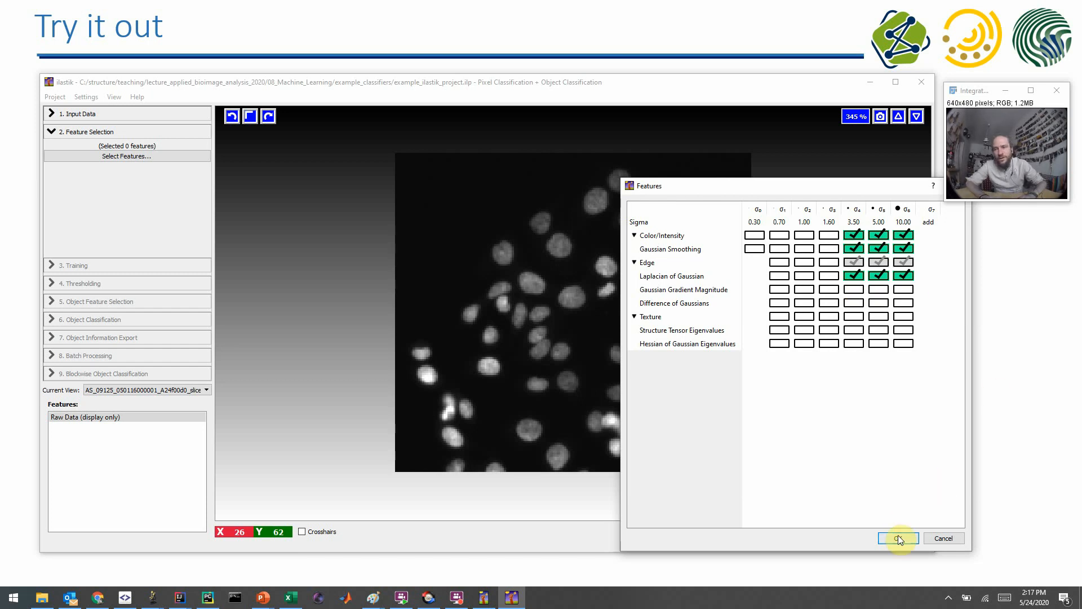
# Apply the six Gaussian Smoothing and Laplacian features and preview each feature layer.
pyautogui.click(898, 538)
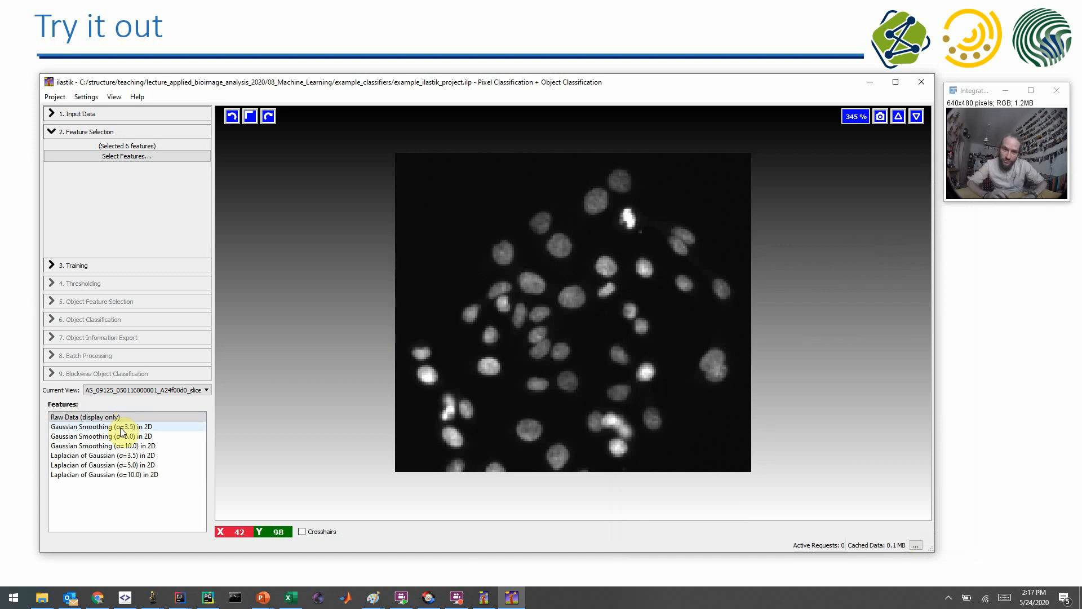
pyautogui.click(102, 427)
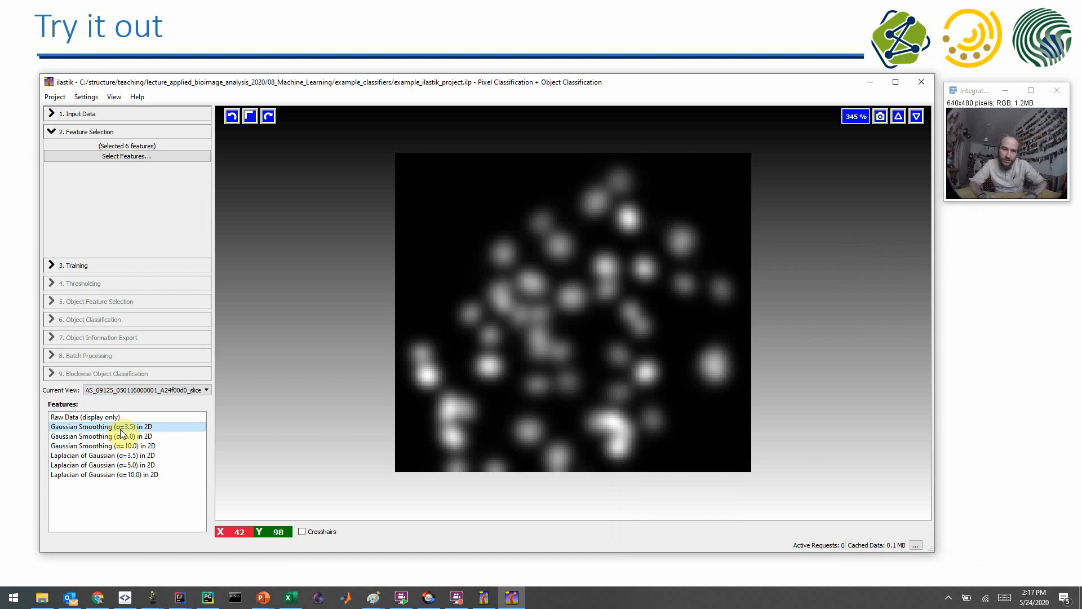
pyautogui.click(83, 436)
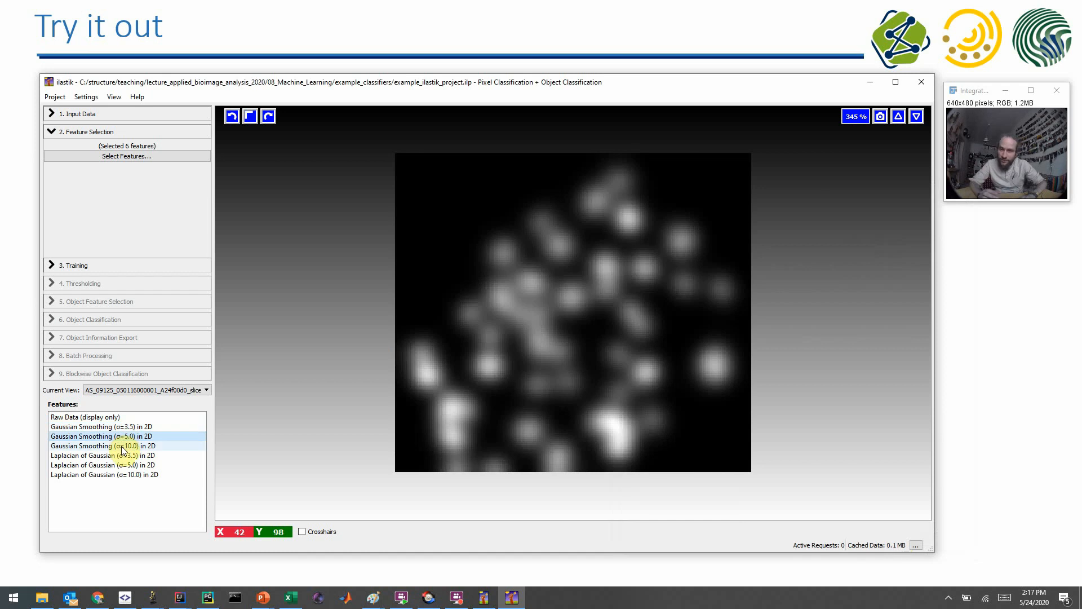
pyautogui.click(118, 446)
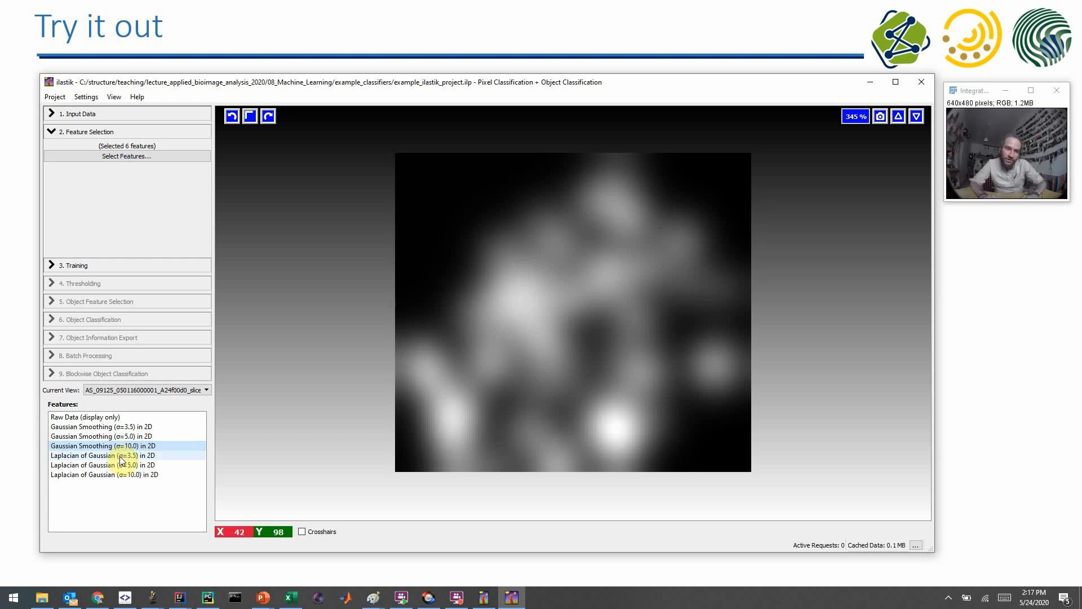
pyautogui.click(105, 465)
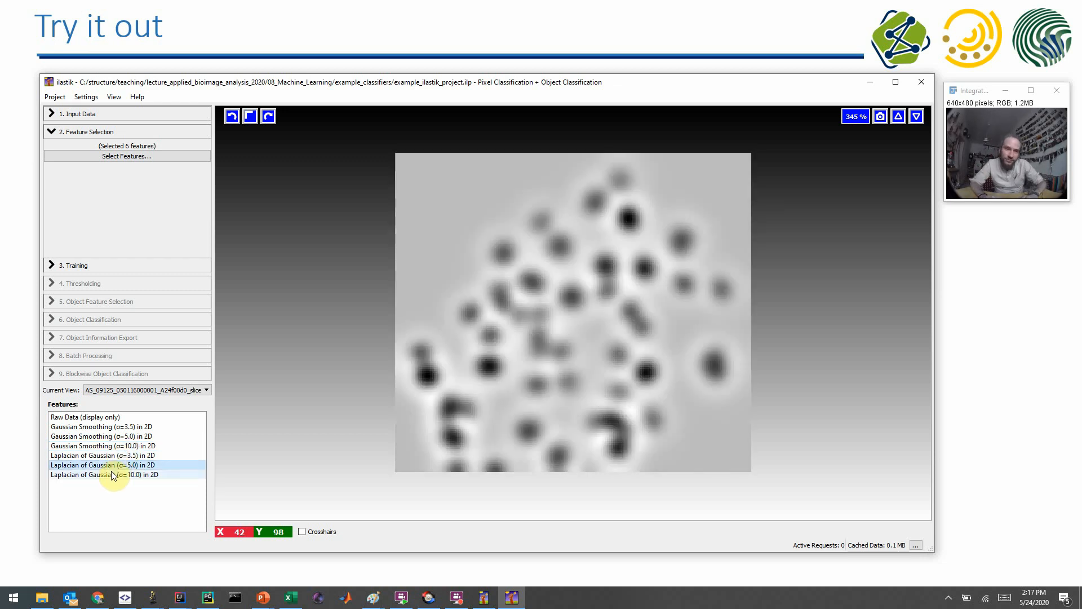
pyautogui.click(104, 445)
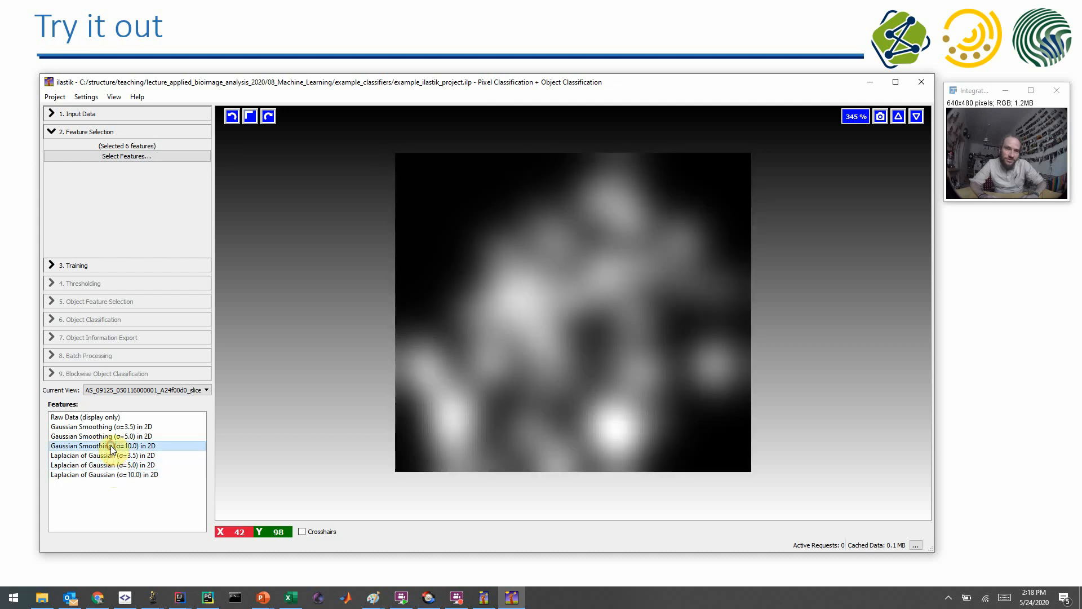
pyautogui.click(79, 417)
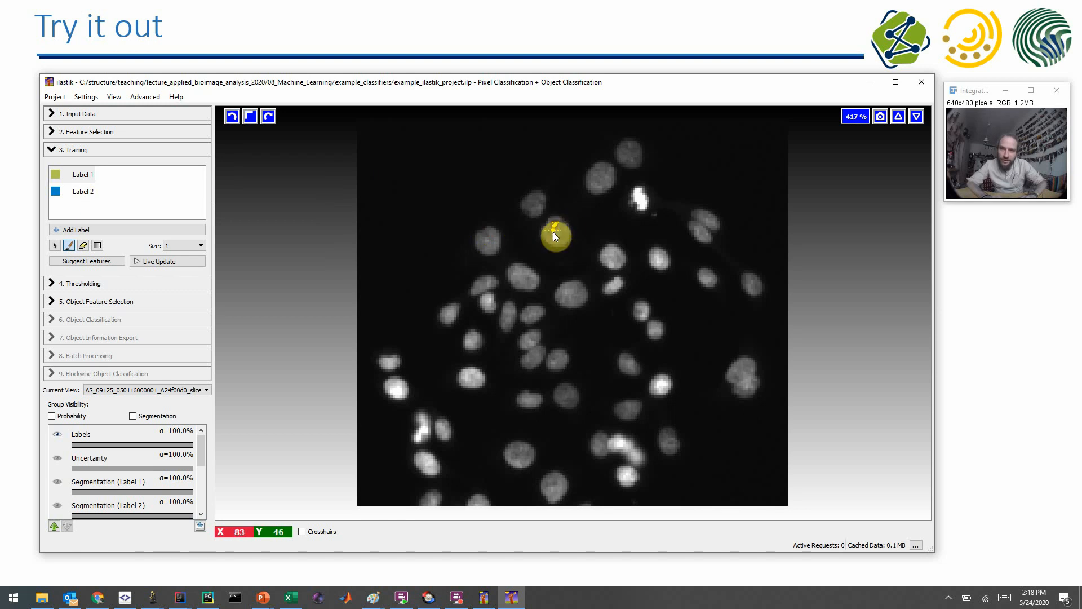
# Paint Label 1 scribbles on two nuclei and a Label 2 stroke across the background.
pyautogui.moveTo(552, 234); pyautogui.dragTo(569, 307)
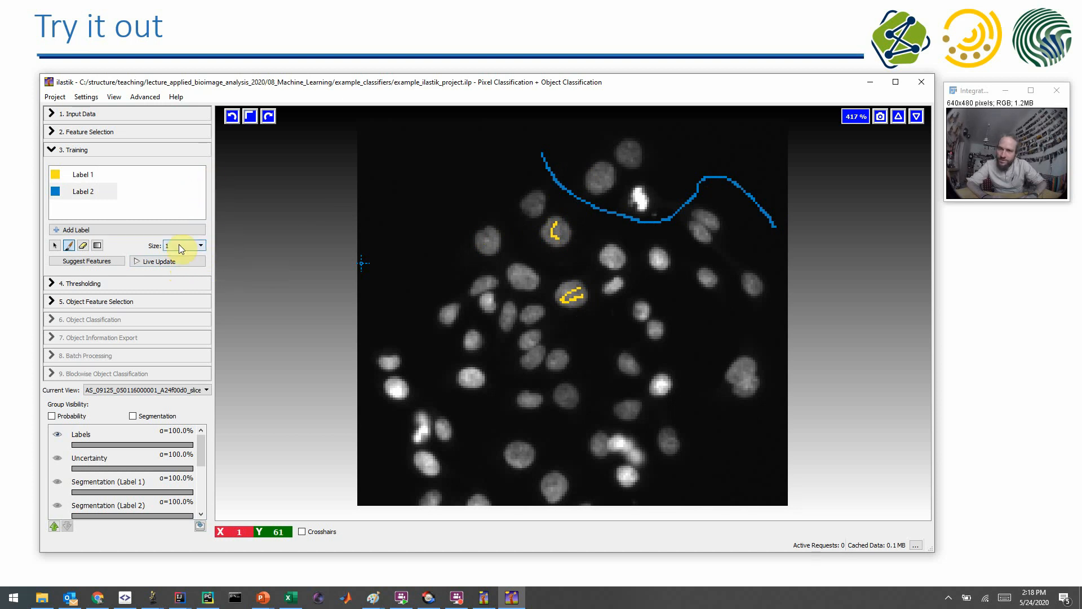
pyautogui.moveTo(163, 266)
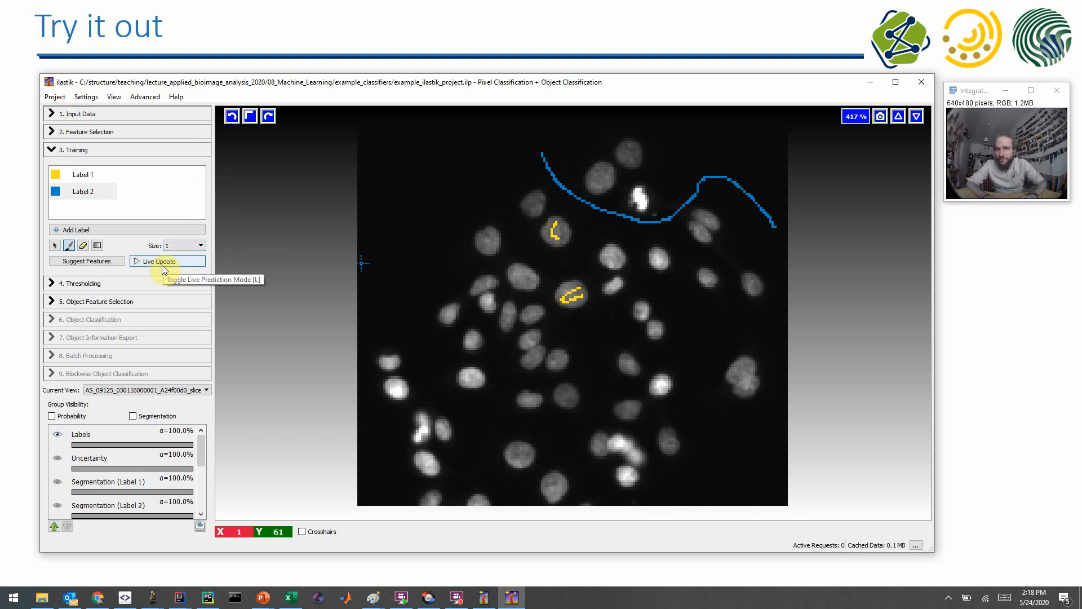
# Enable Live Update, add a background stroke around a nucleus, and raise Label 1 overlay opacity to 78.7%.
pyautogui.click(164, 261)
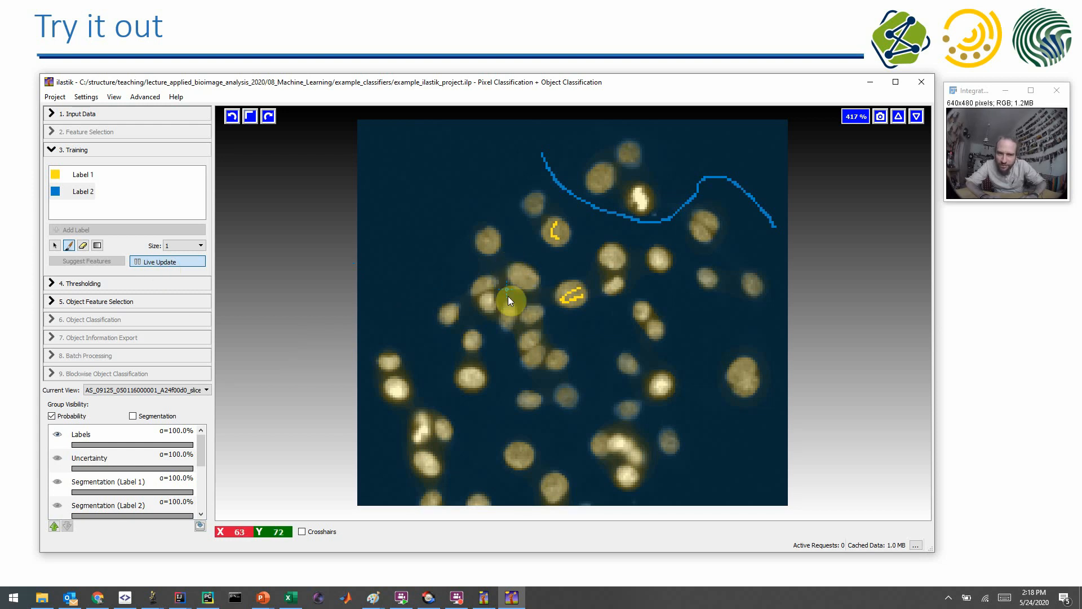
pyautogui.moveTo(507, 297); pyautogui.dragTo(504, 256)
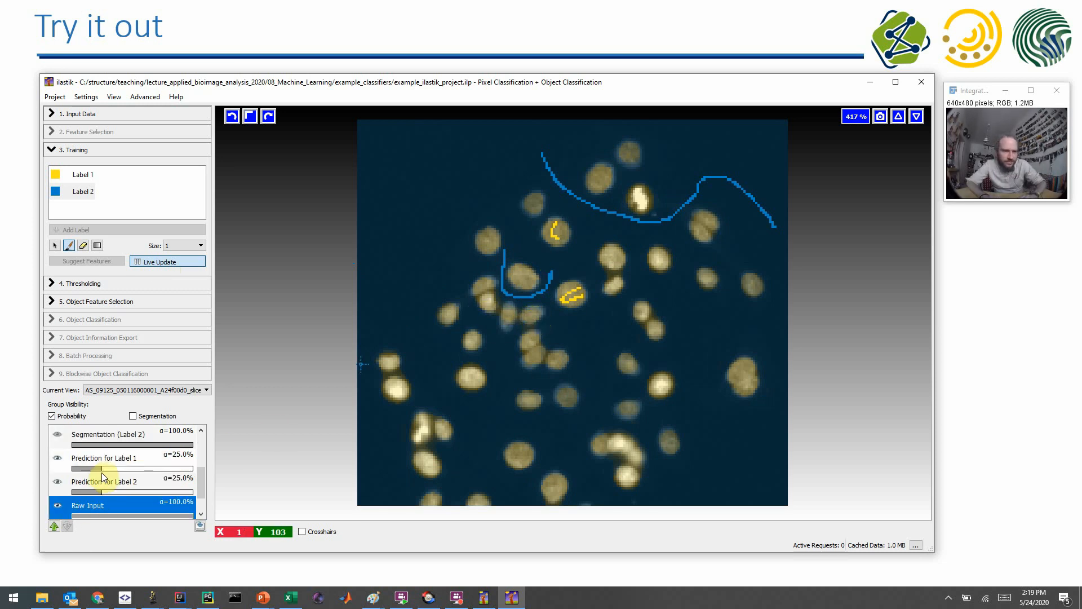
pyautogui.moveTo(107, 467); pyautogui.dragTo(169, 467)
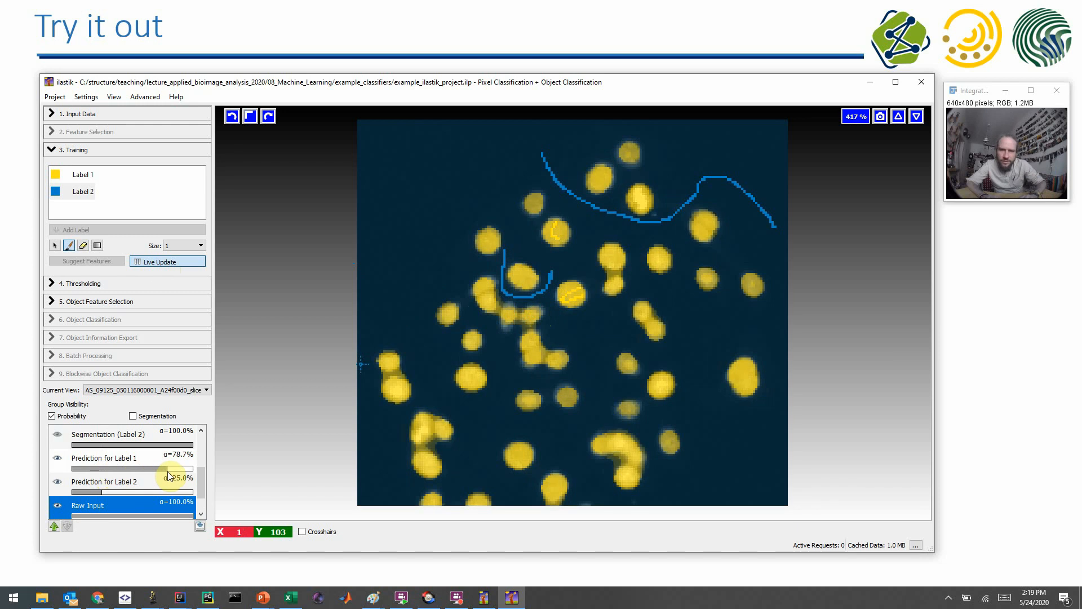
pyautogui.moveTo(502, 314)
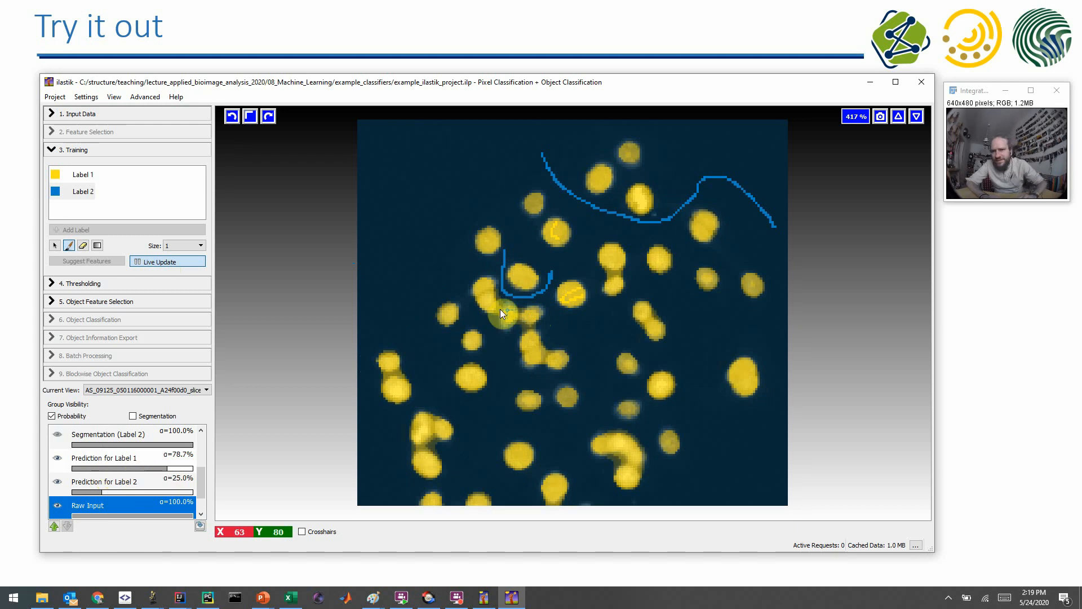
pyautogui.moveTo(525, 321)
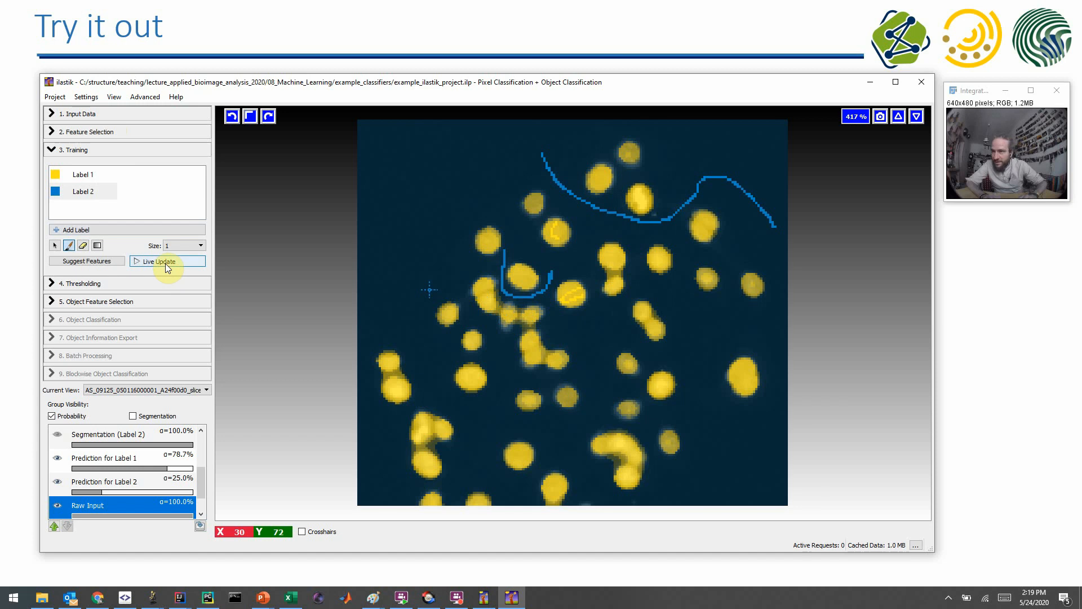
# Add Gaussian Smoothing at sigma 1.60 to the pixel features and confirm.
pyautogui.click(85, 131)
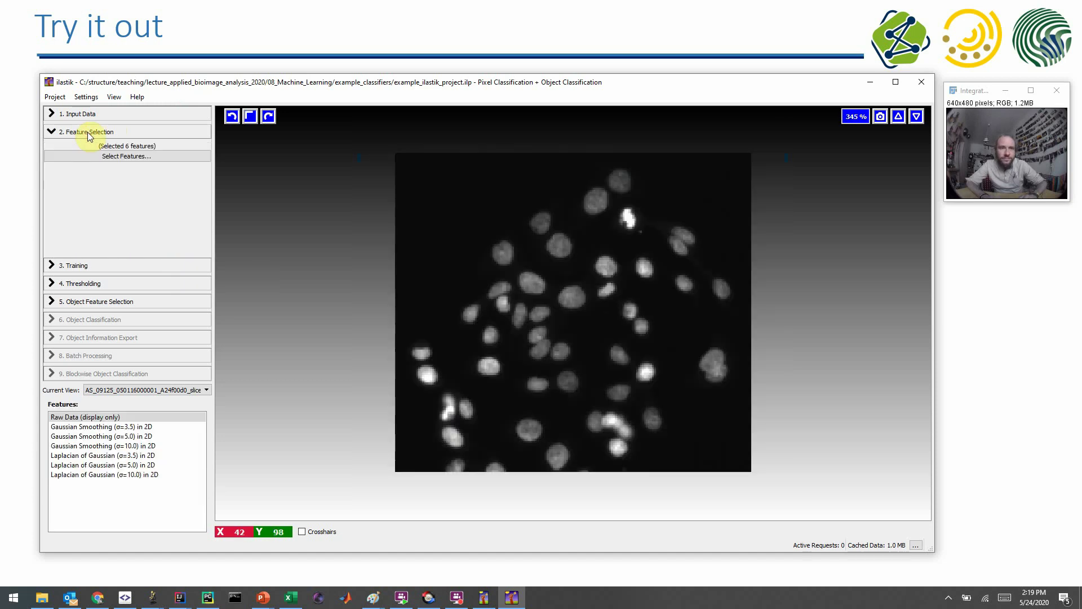
pyautogui.click(126, 156)
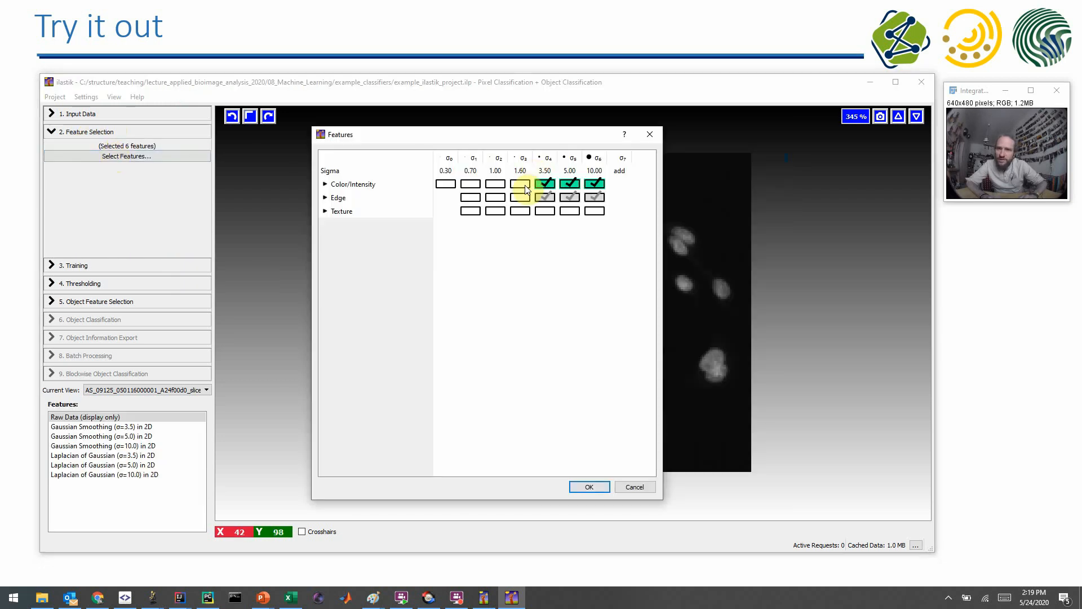
pyautogui.click(519, 183)
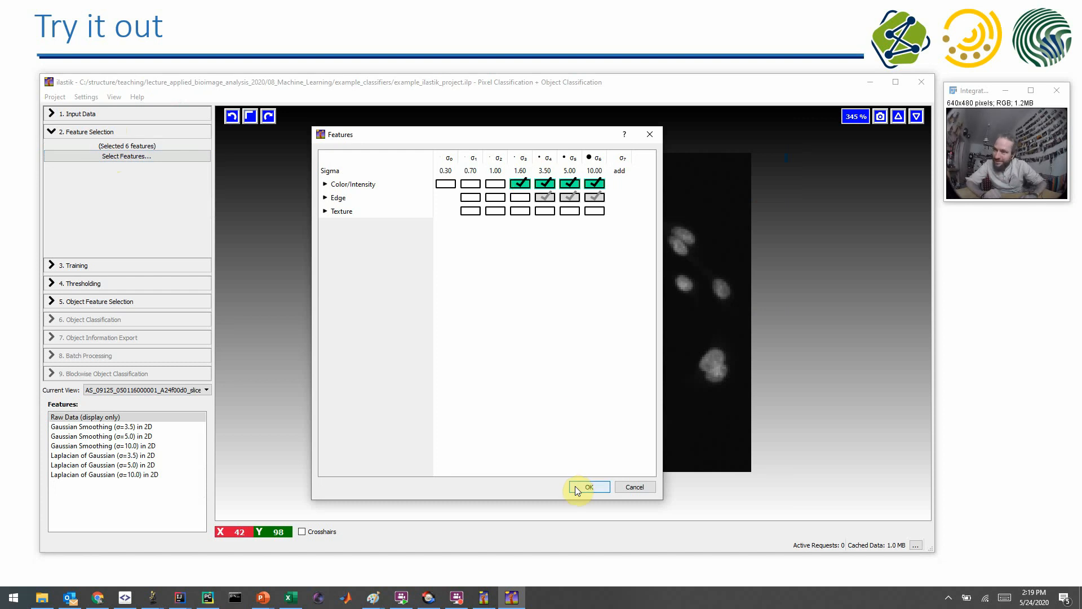
pyautogui.click(589, 487)
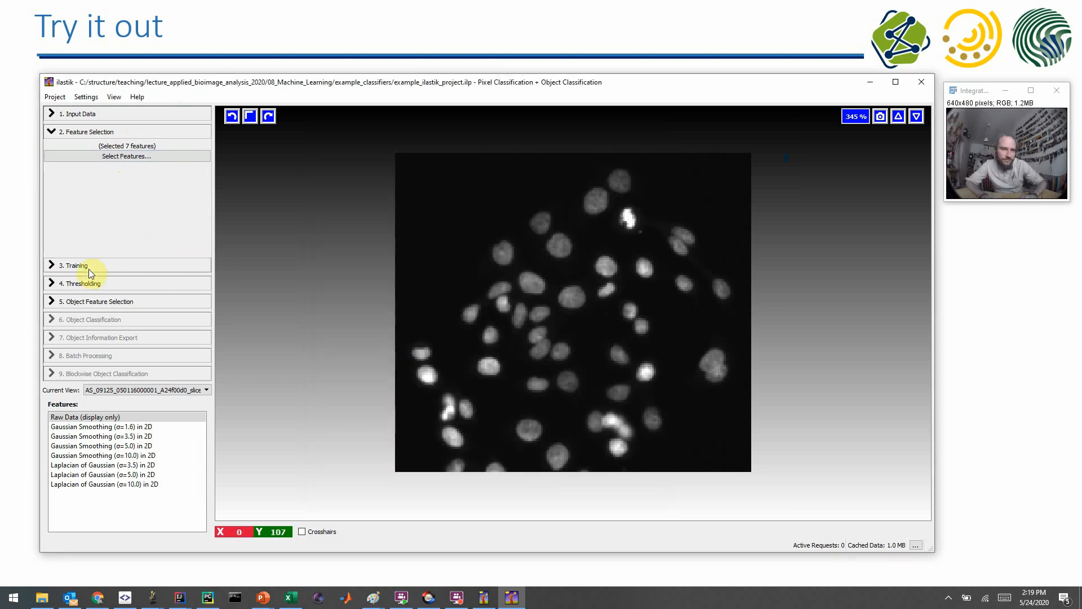
# Return to Training with live prediction on, Label 1 overlay more opaque, and add a background stroke.
pyautogui.click(73, 264)
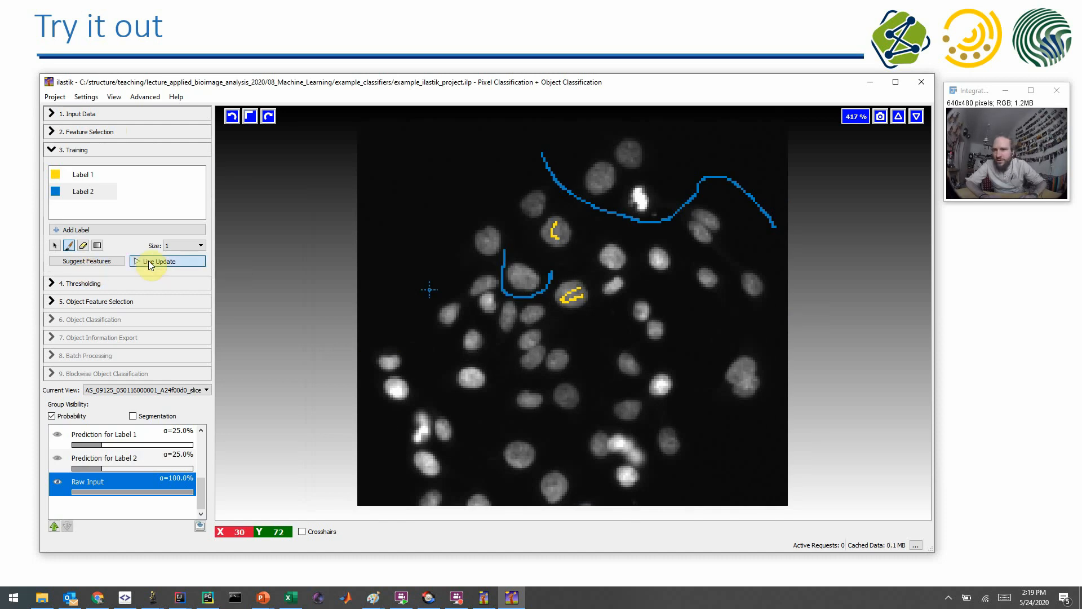
pyautogui.click(163, 261)
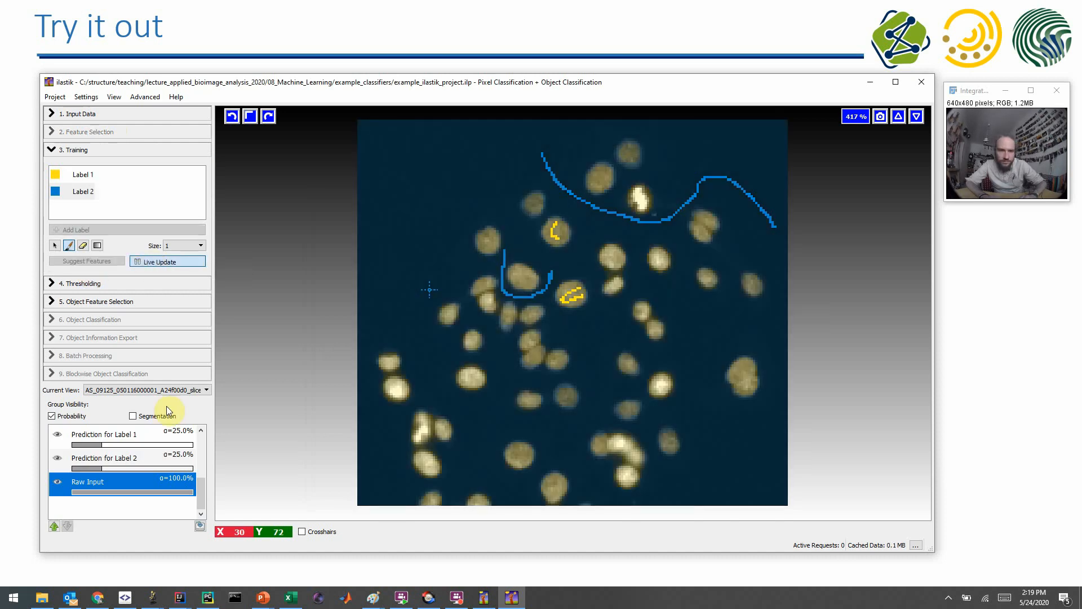
pyautogui.moveTo(69, 445); pyautogui.dragTo(111, 445)
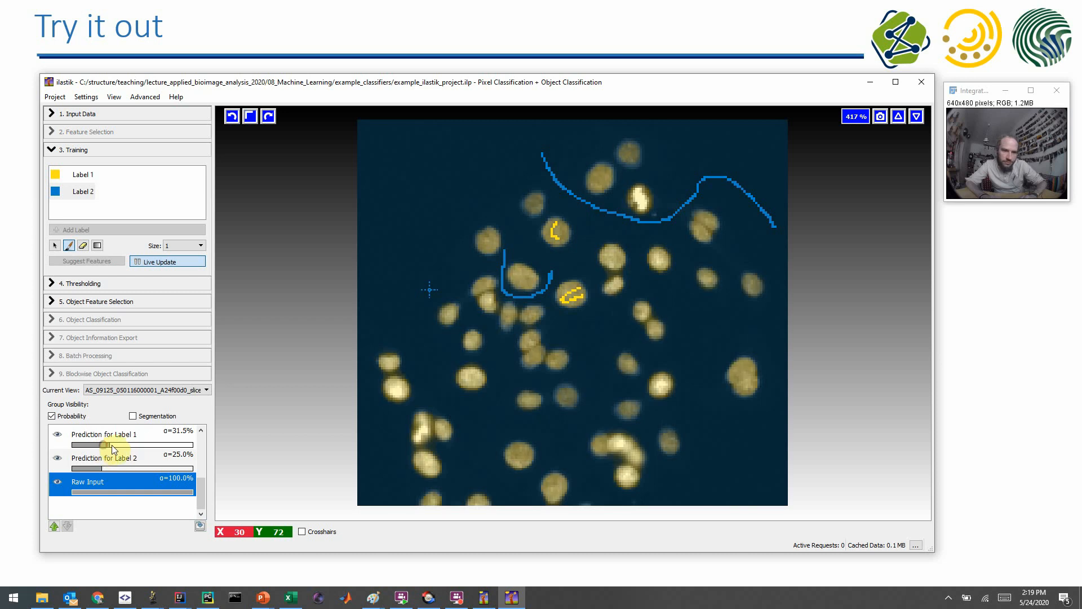
pyautogui.moveTo(114, 445); pyautogui.dragTo(169, 445)
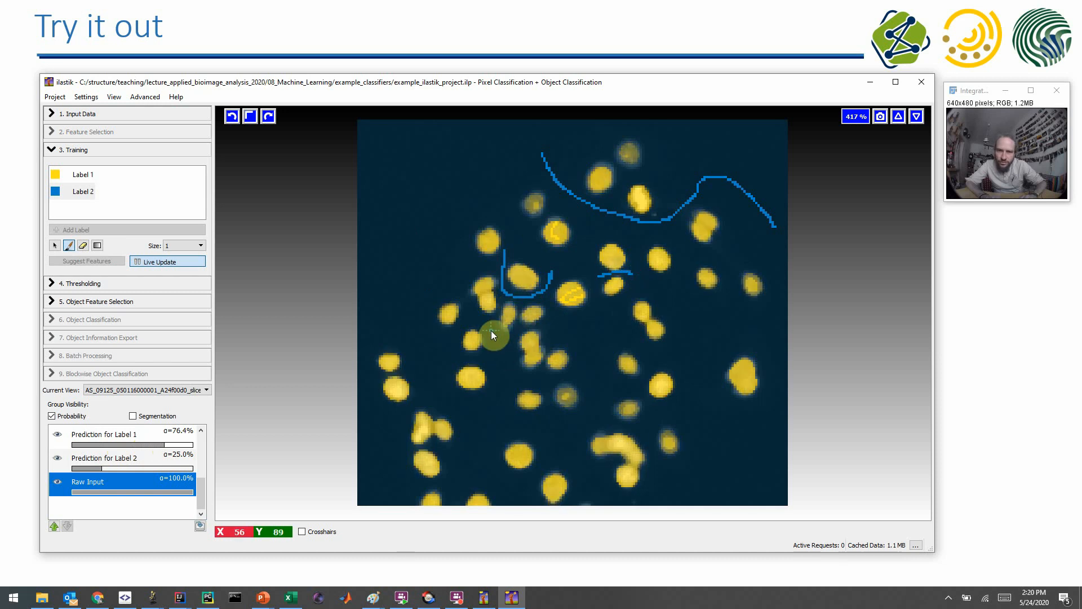
pyautogui.moveTo(460, 377)
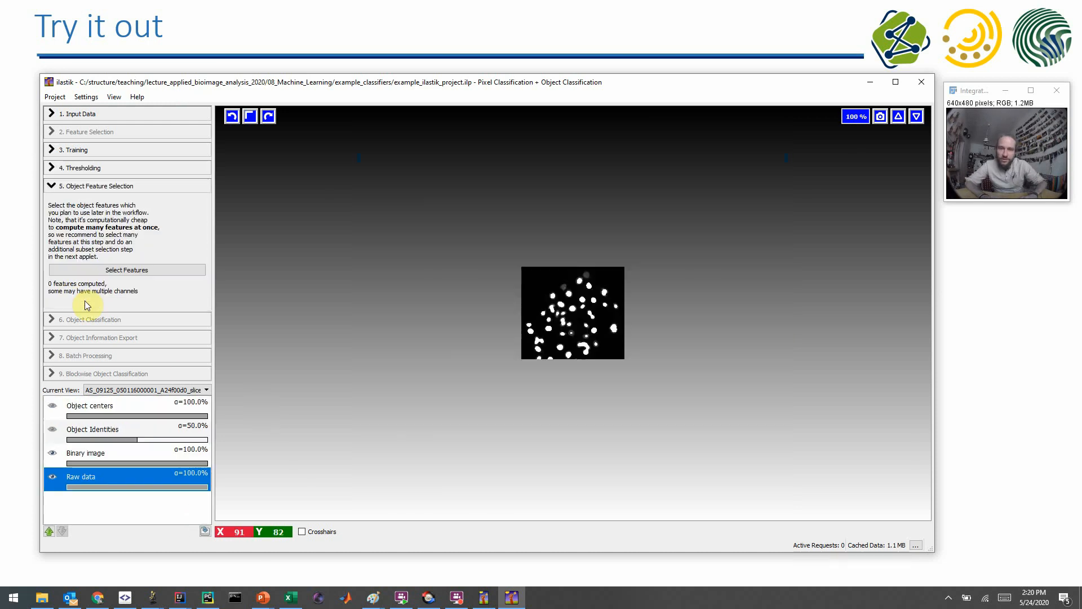
# Zoom into the nuclei image and bring up the Object feature selection dialog.
pyautogui.click(555, 316)
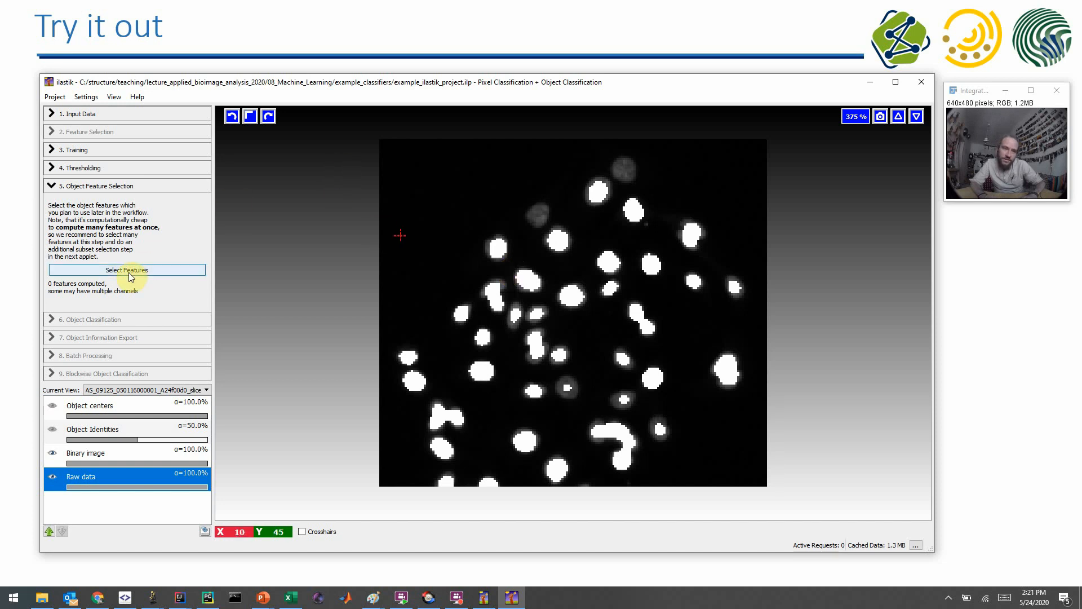
pyautogui.click(126, 270)
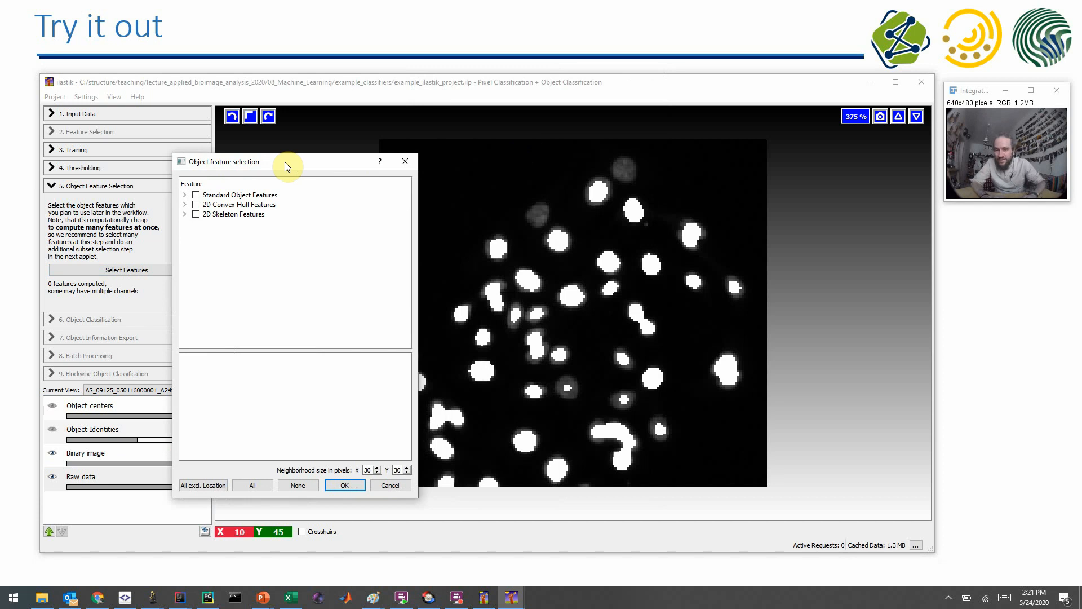
# Tick only Convexity under 2D Convex Hull shape features and confirm the selection.
pyautogui.click(185, 214)
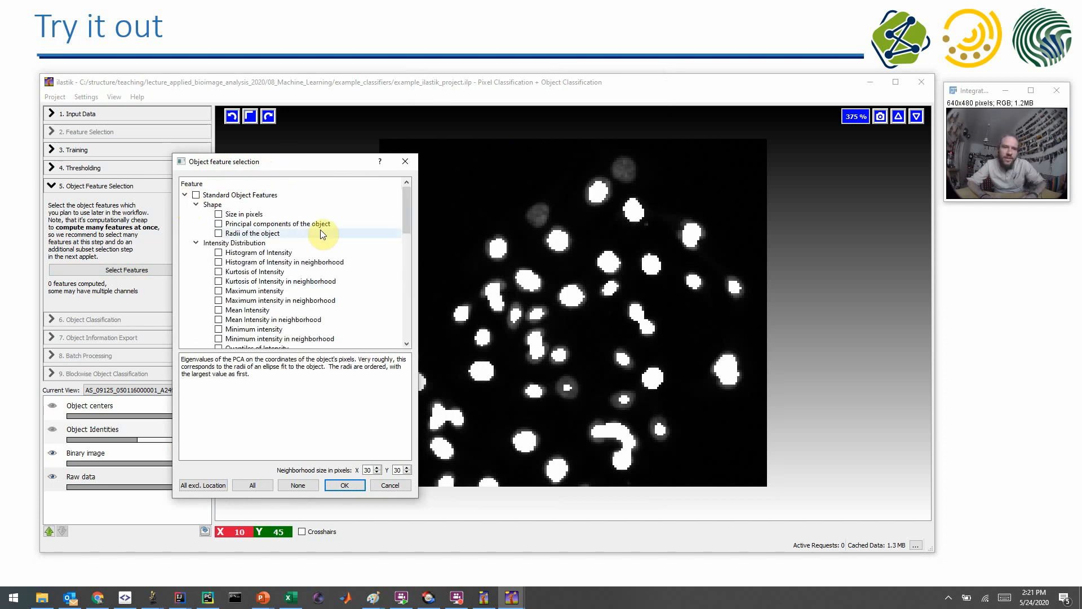
pyautogui.moveTo(321, 234)
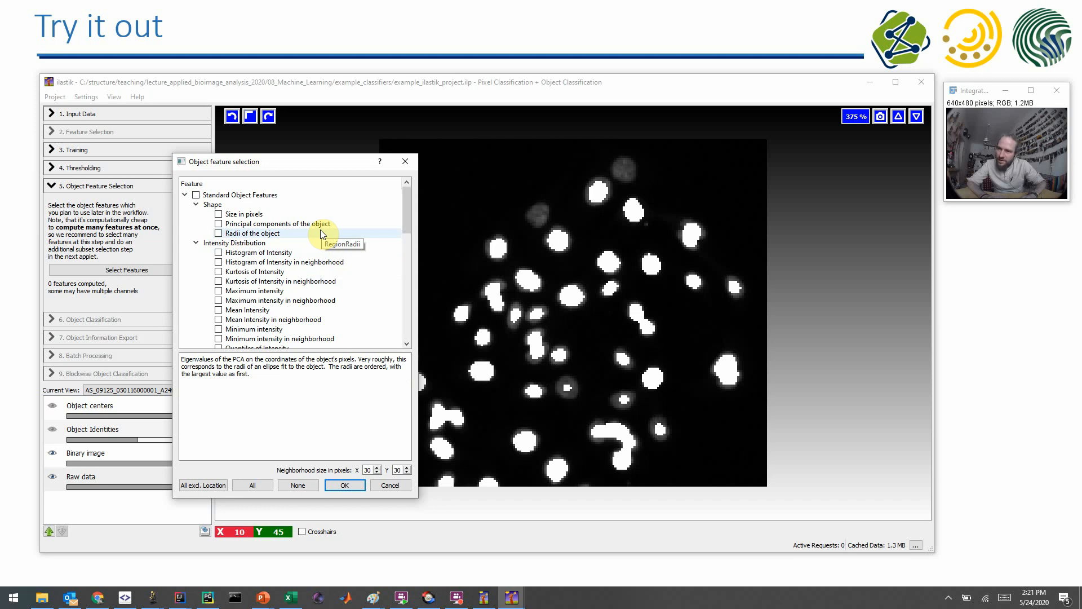
pyautogui.moveTo(289, 258)
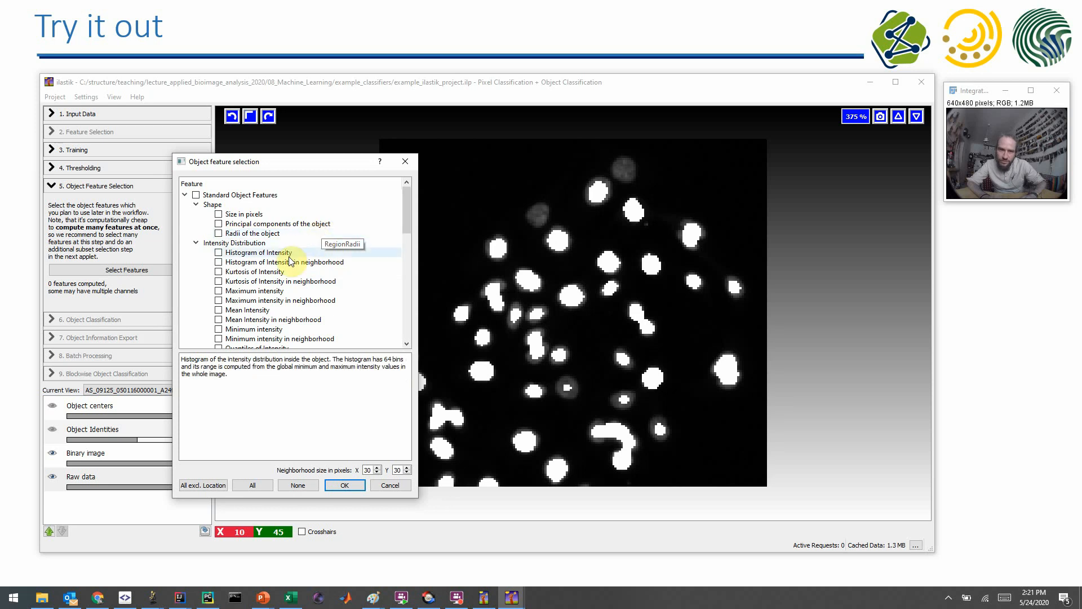
pyautogui.scroll(-3)
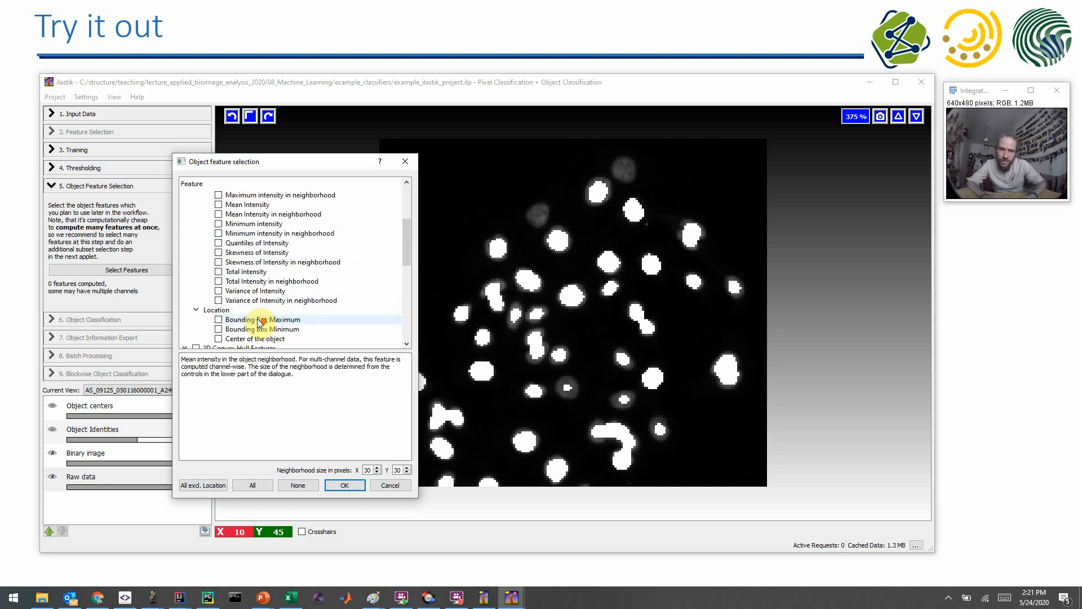
pyautogui.scroll(-3)
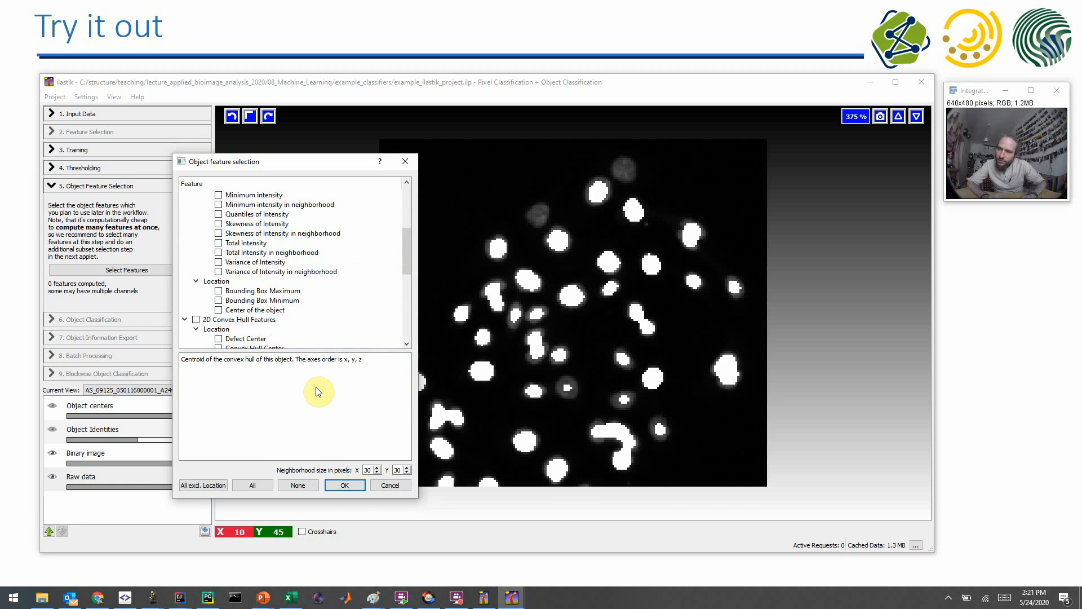
pyautogui.moveTo(271, 300)
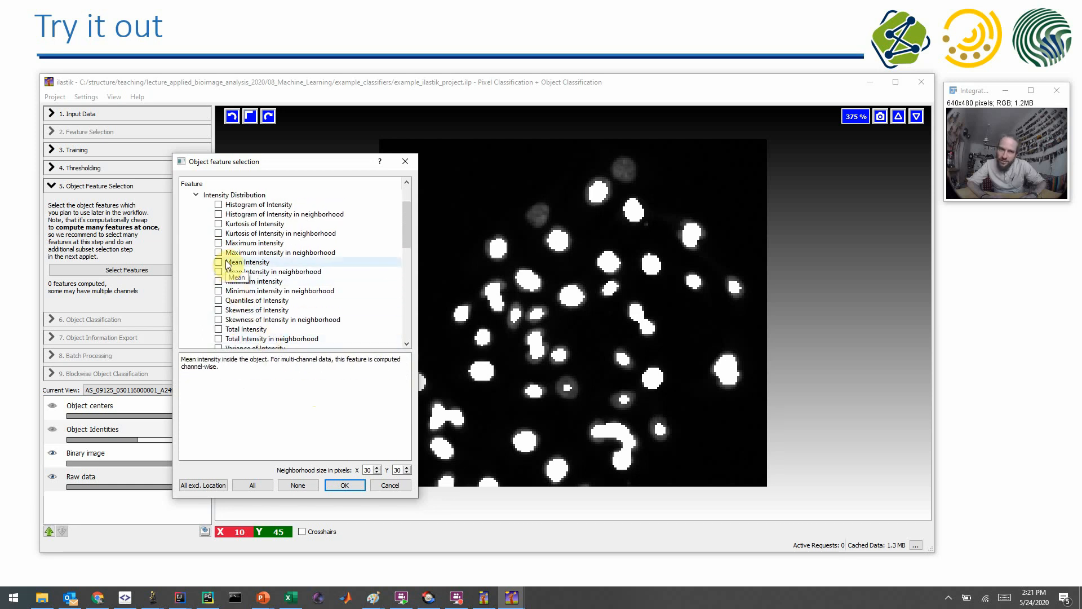
pyautogui.moveTo(243, 309)
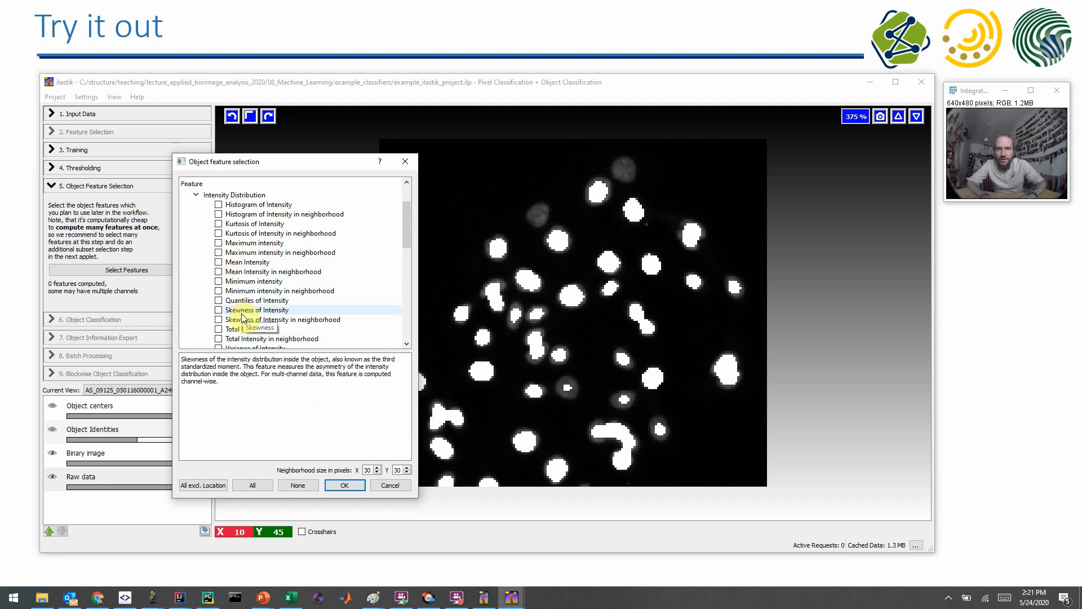
pyautogui.moveTo(264, 225)
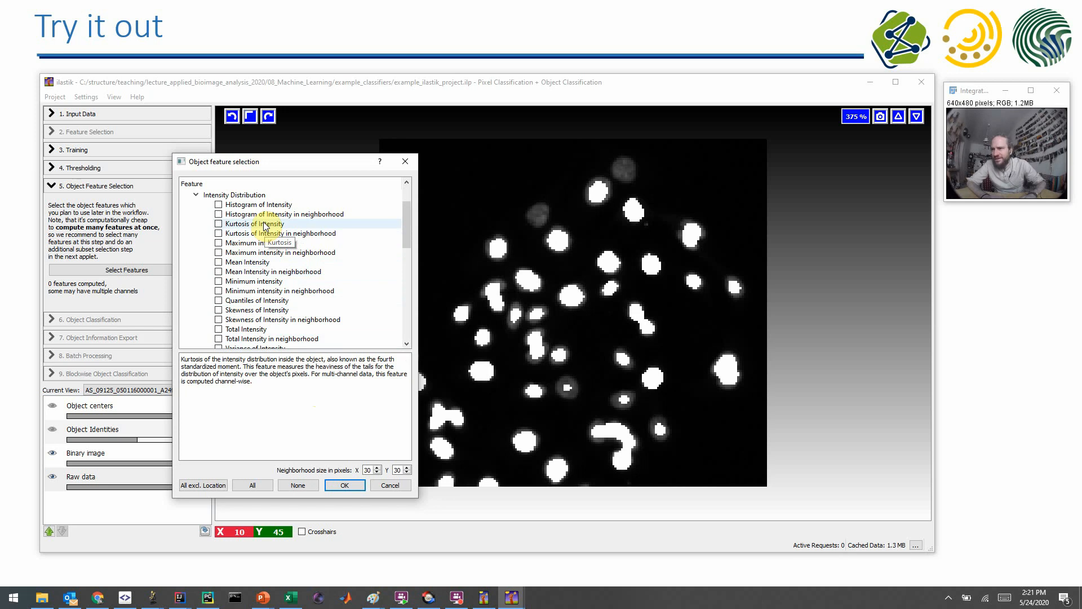
pyautogui.scroll(-3)
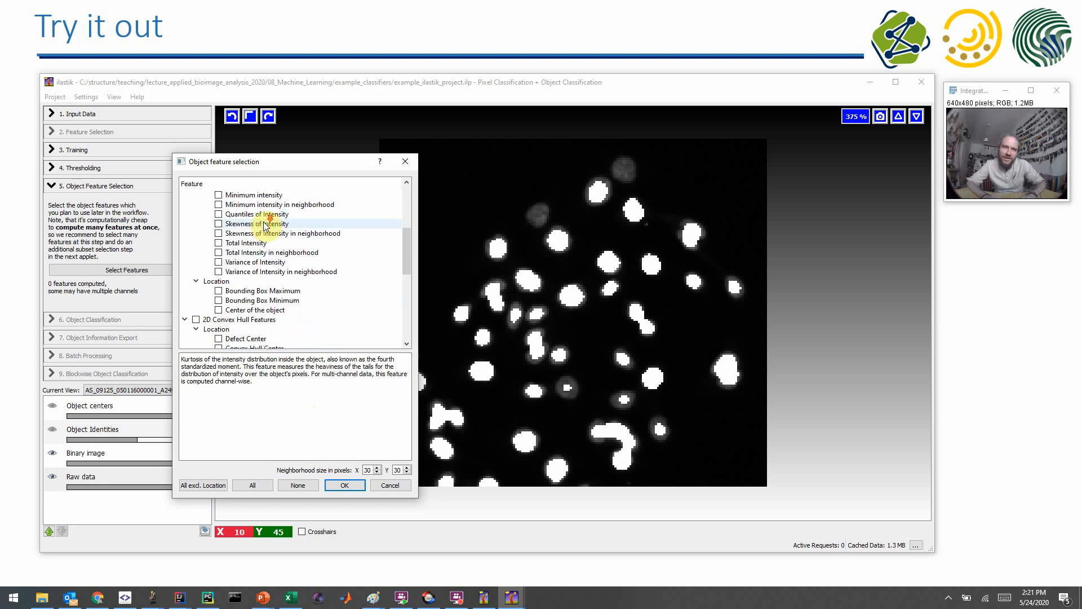
pyautogui.scroll(-3)
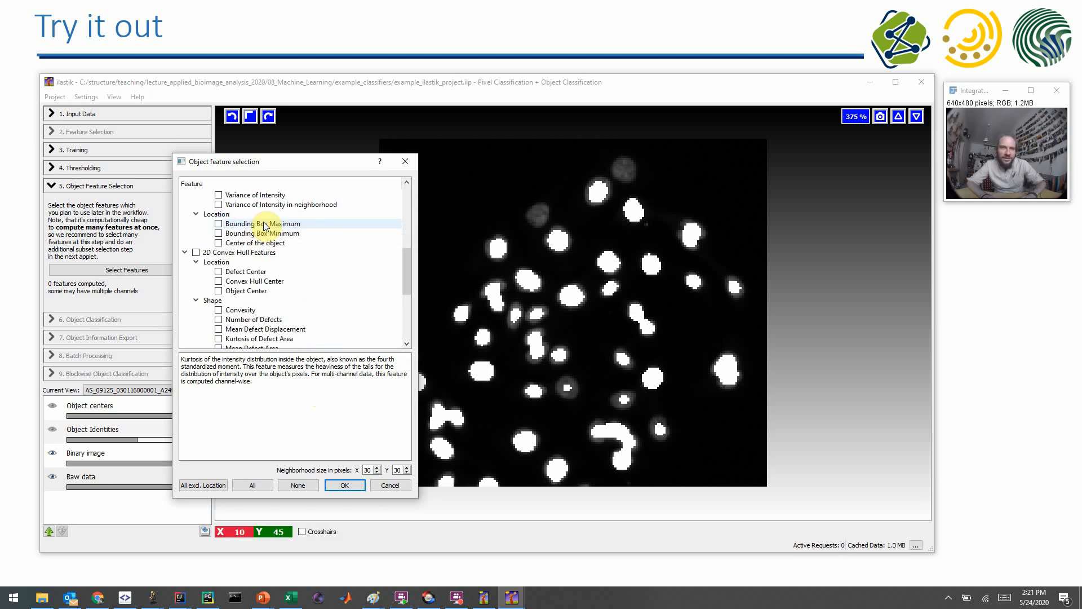
pyautogui.scroll(-3)
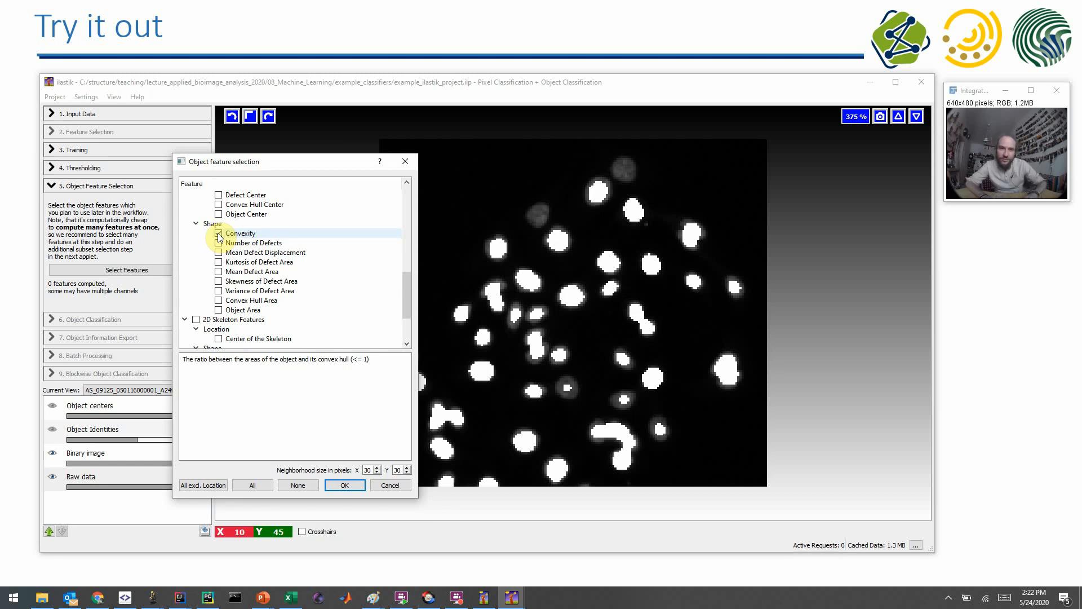
pyautogui.click(218, 233)
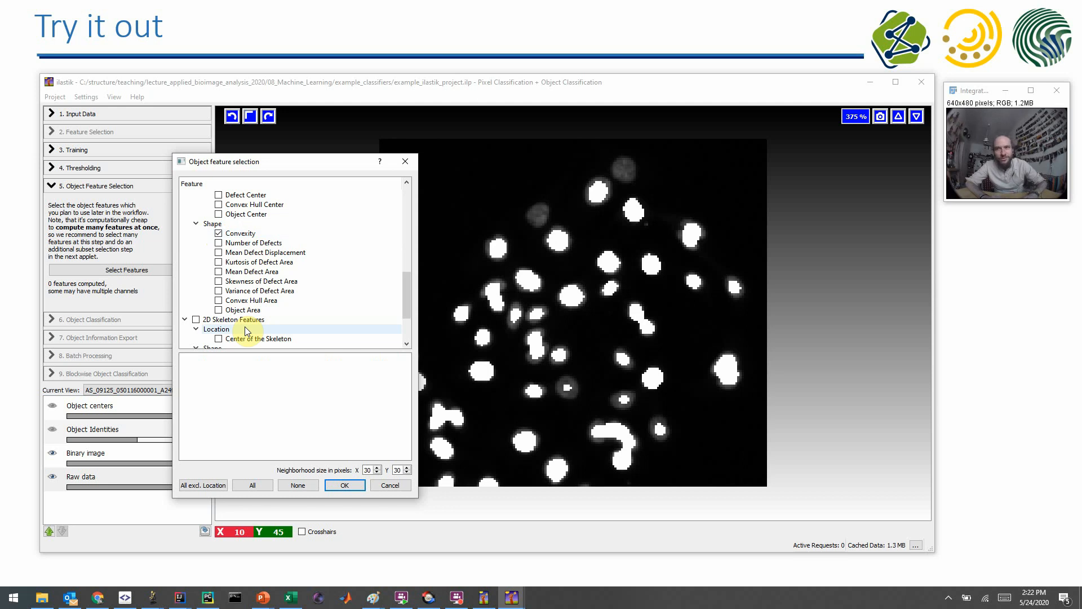
pyautogui.moveTo(259, 338)
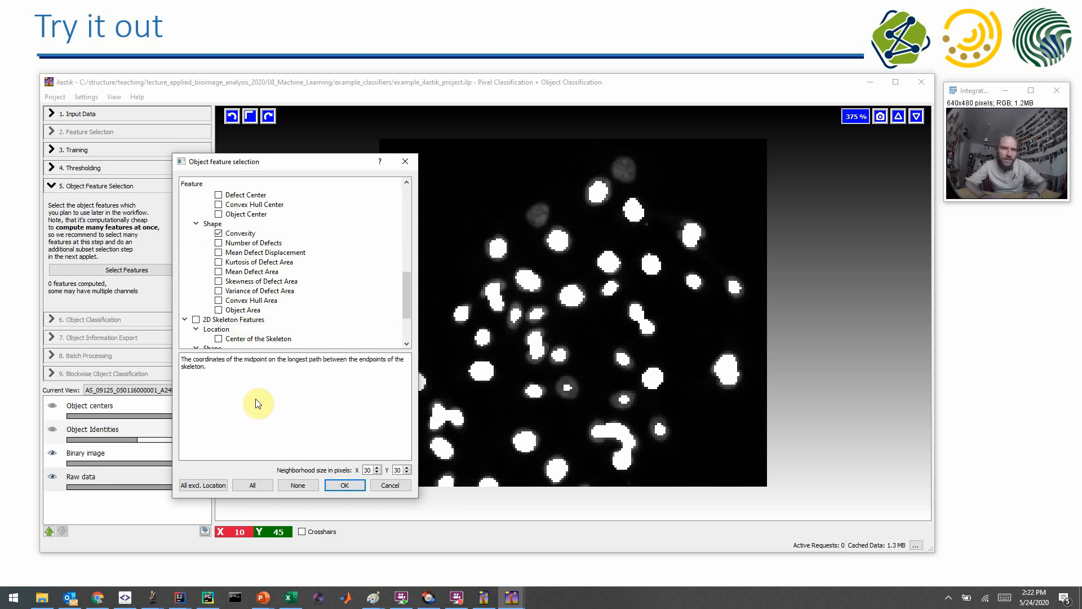
pyautogui.moveTo(240, 330)
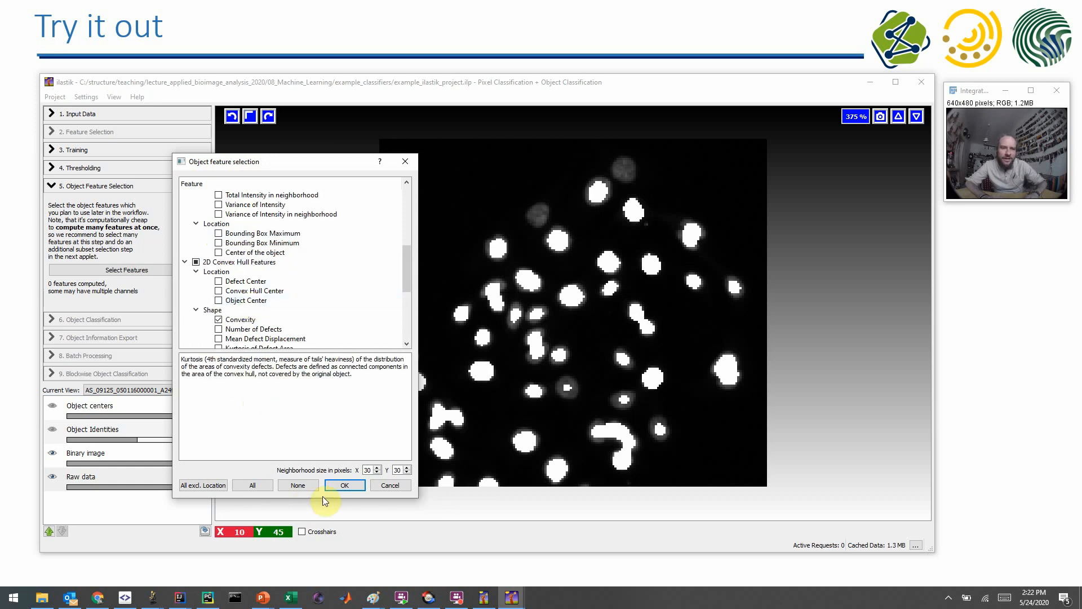
pyautogui.click(344, 484)
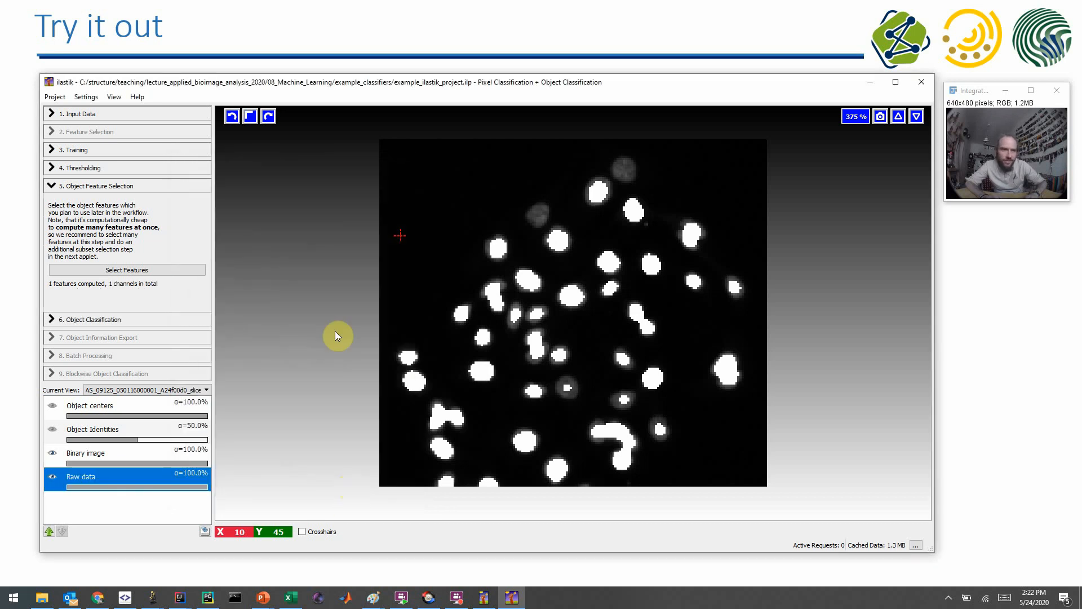
pyautogui.moveTo(326, 318)
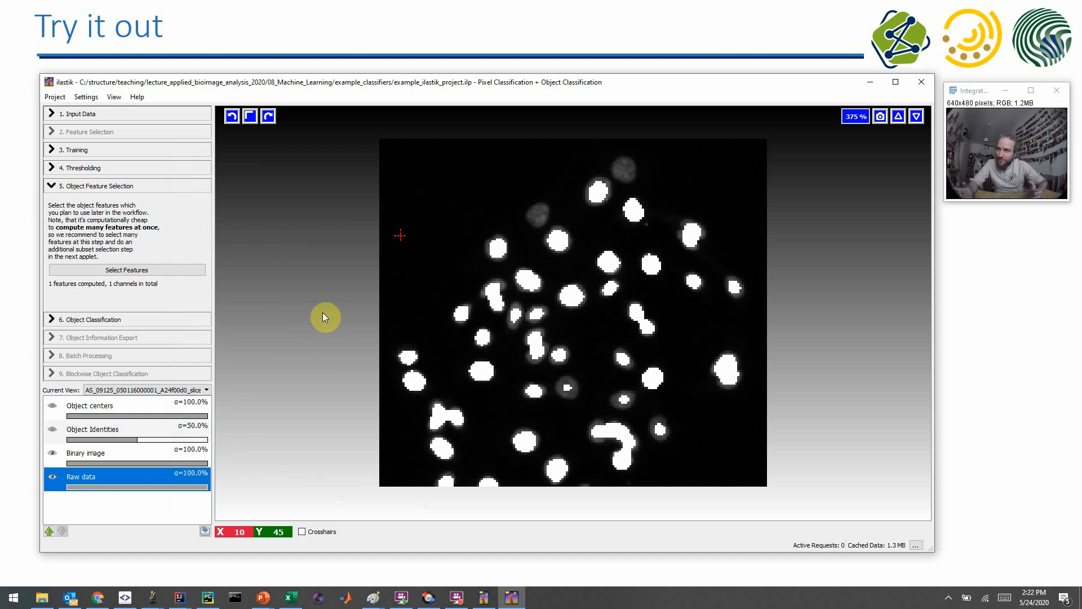
pyautogui.moveTo(165, 326)
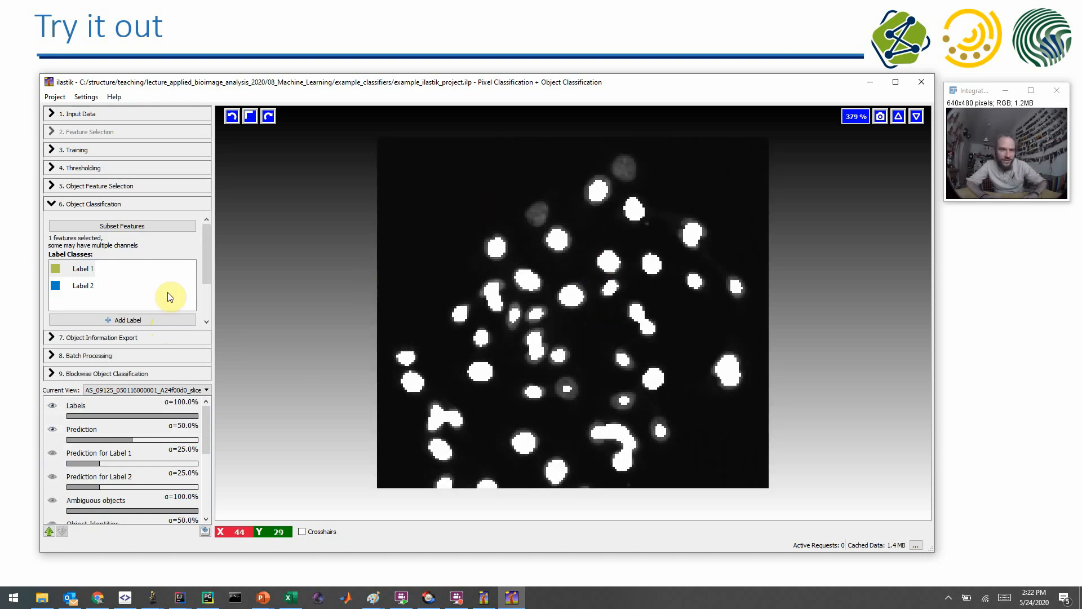
# Set Label 1's drawing and probability colours to green.
pyautogui.click(557, 241)
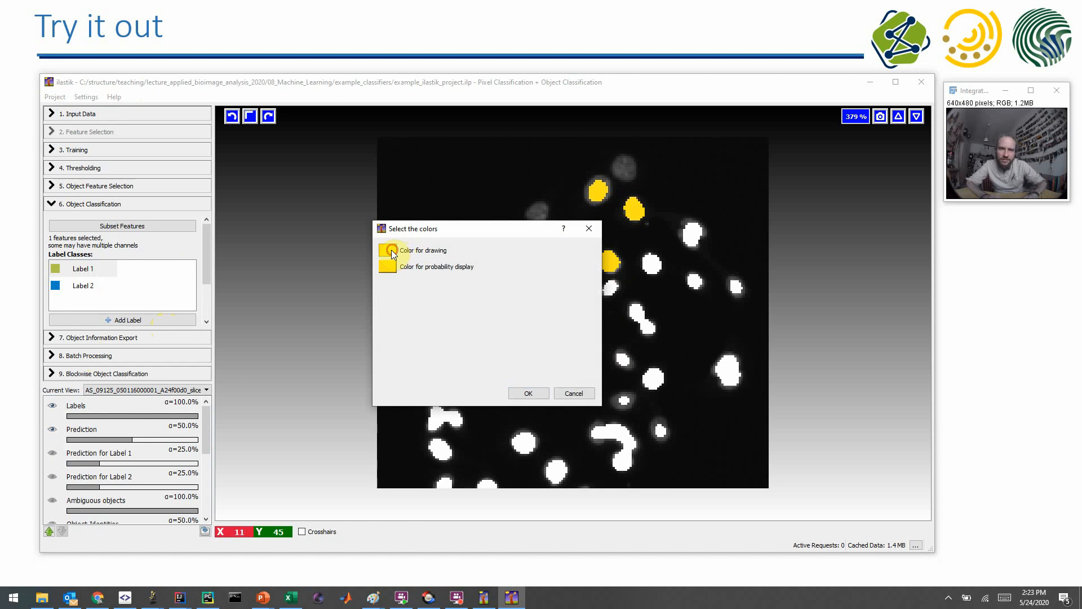
pyautogui.click(388, 250)
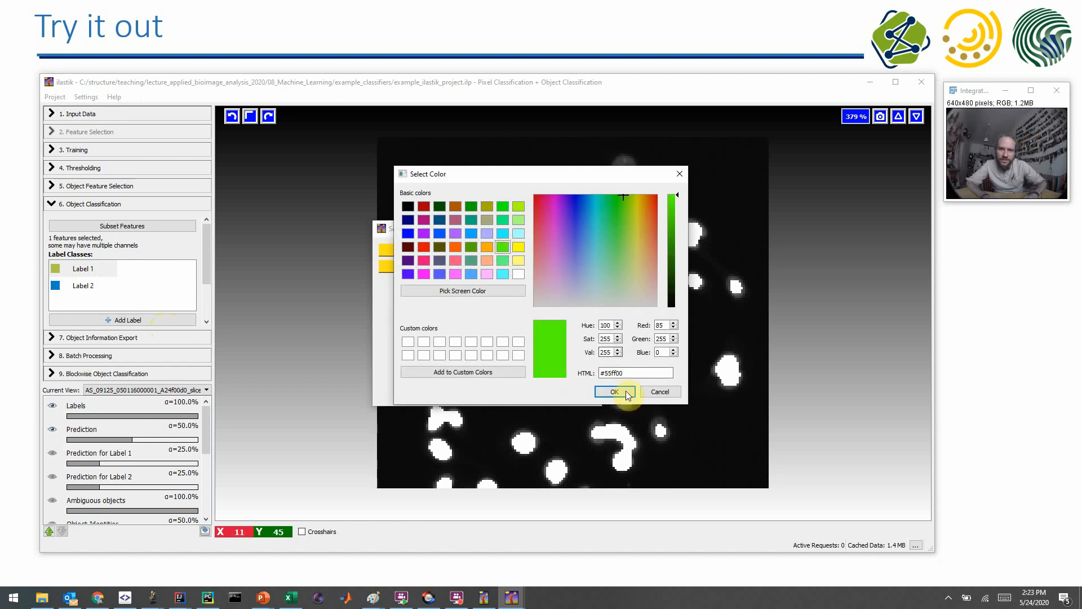
pyautogui.click(614, 391)
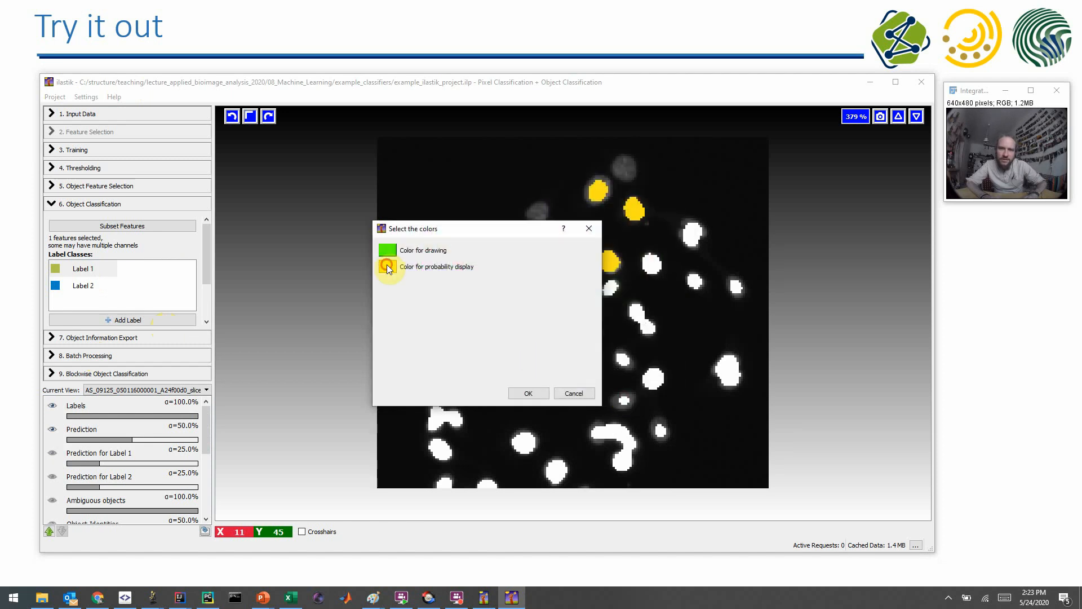
pyautogui.click(388, 267)
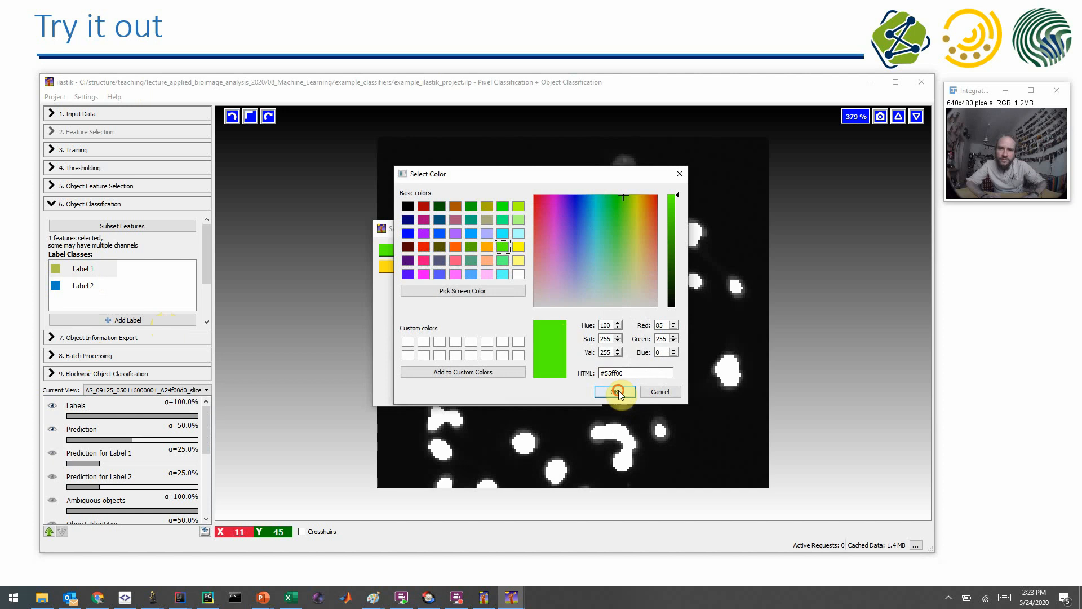
pyautogui.click(615, 392)
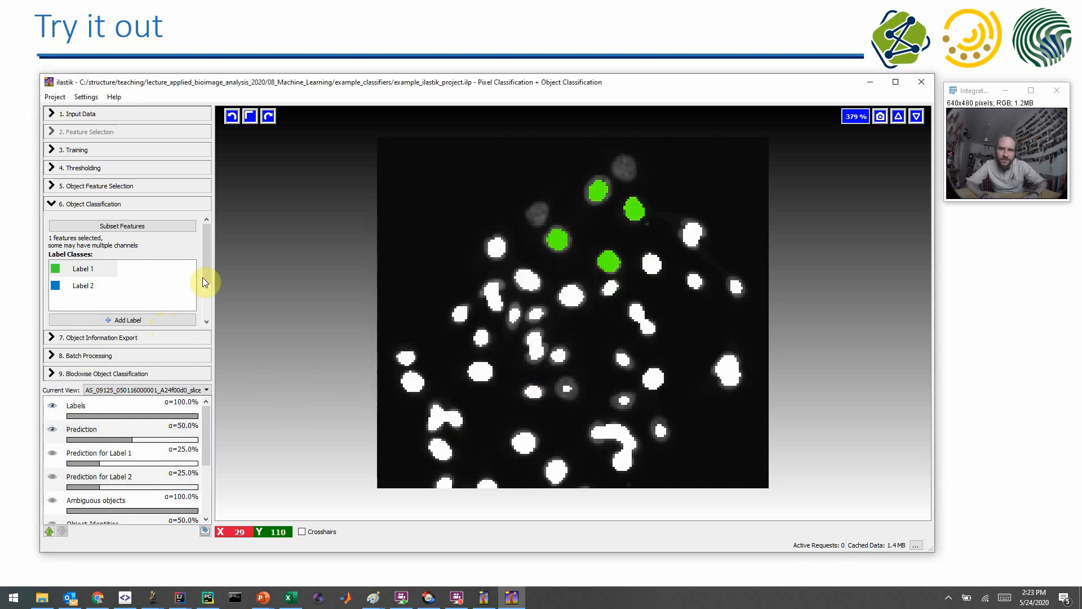
# Make Label 2 magenta and mark the curved bottom and elongated right-of-centre nuclei with it.
pyautogui.doubleClick(56, 285)
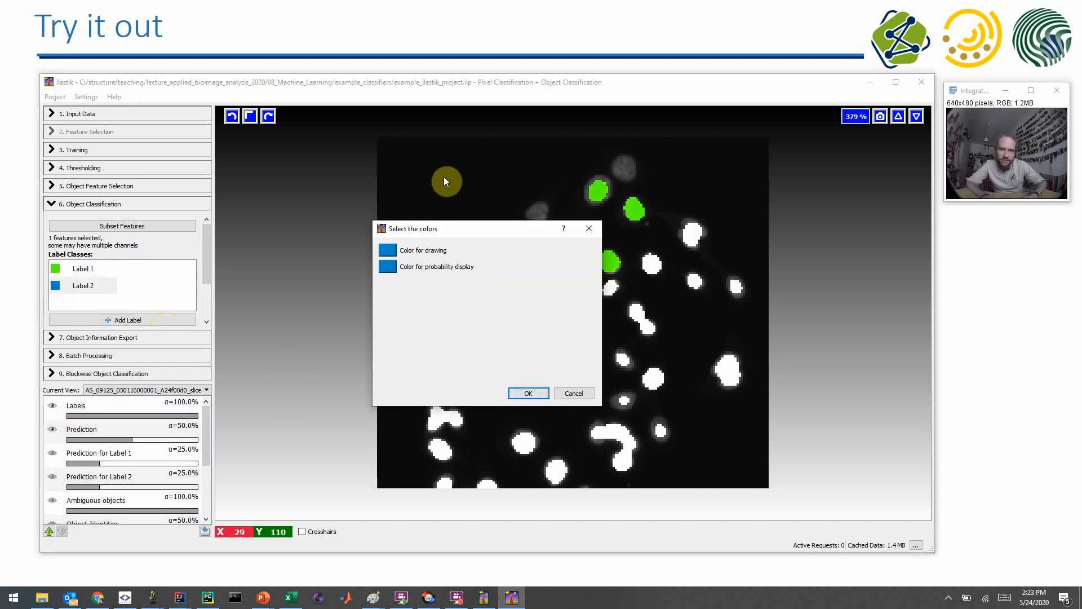
pyautogui.click(388, 250)
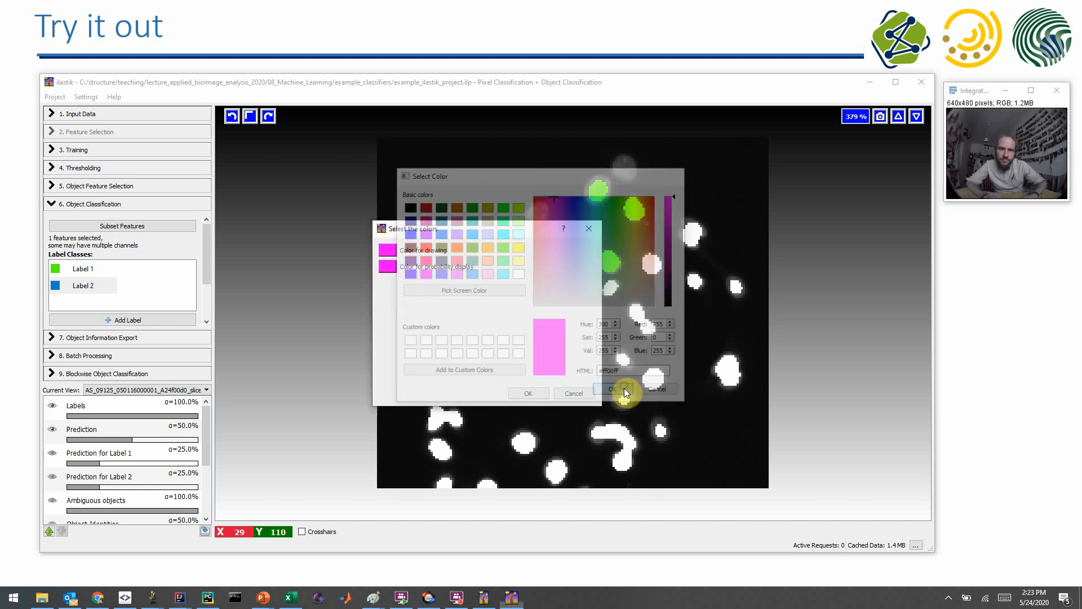
pyautogui.click(612, 389)
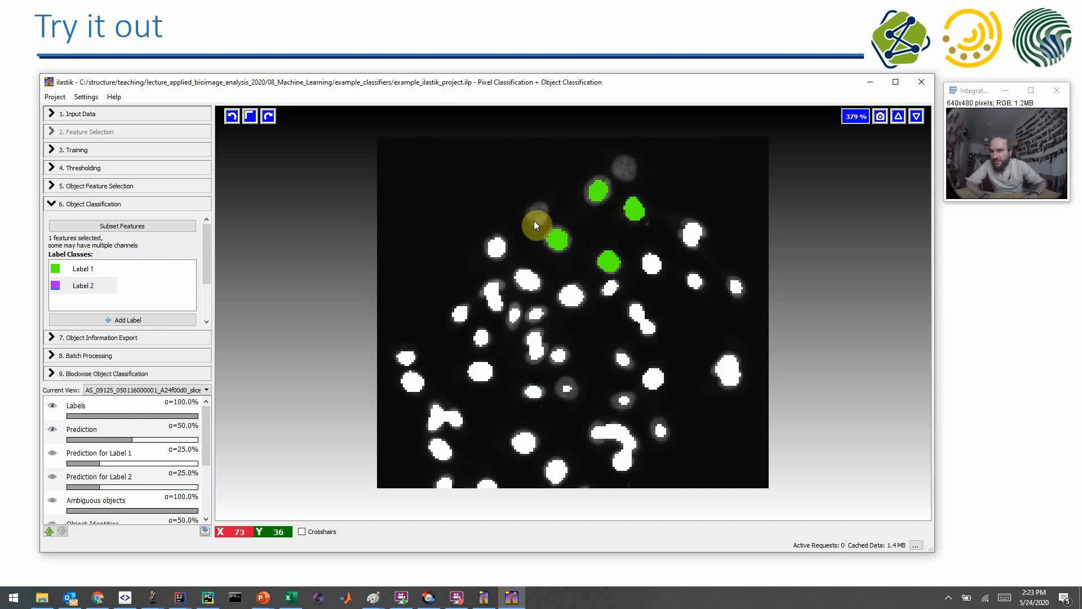
pyautogui.moveTo(626, 285)
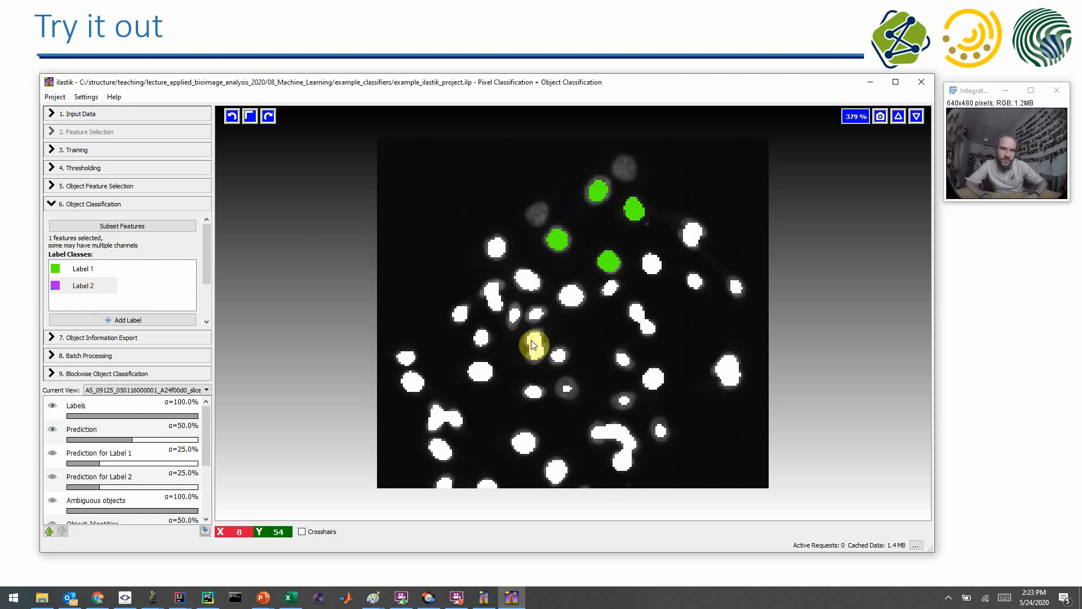
pyautogui.click(616, 448)
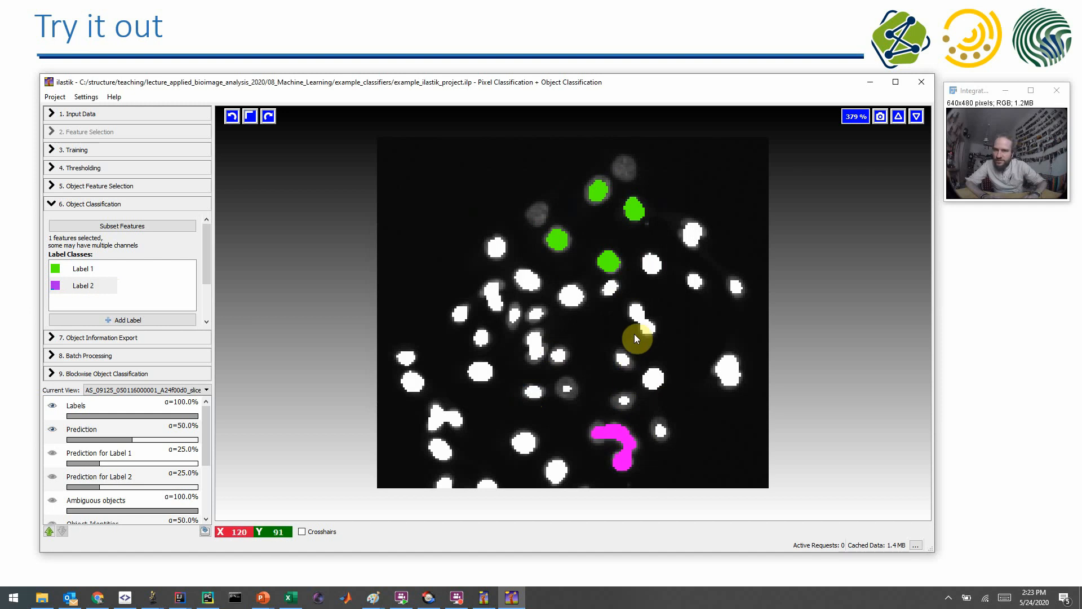
pyautogui.click(636, 317)
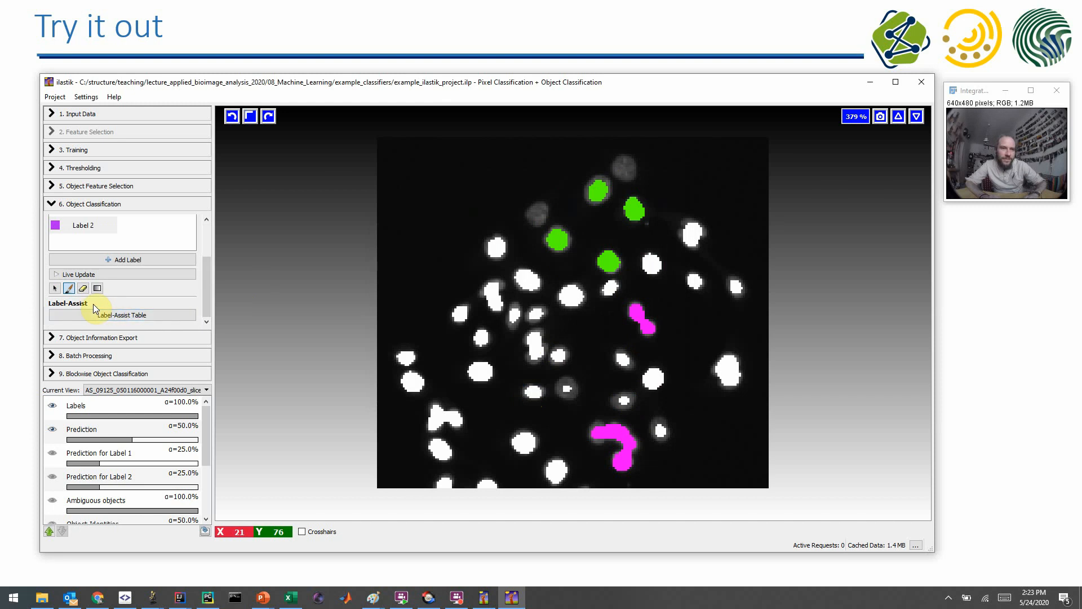
# Enable live prediction to classify every nucleus, then go to Object Information Export.
pyautogui.click(79, 275)
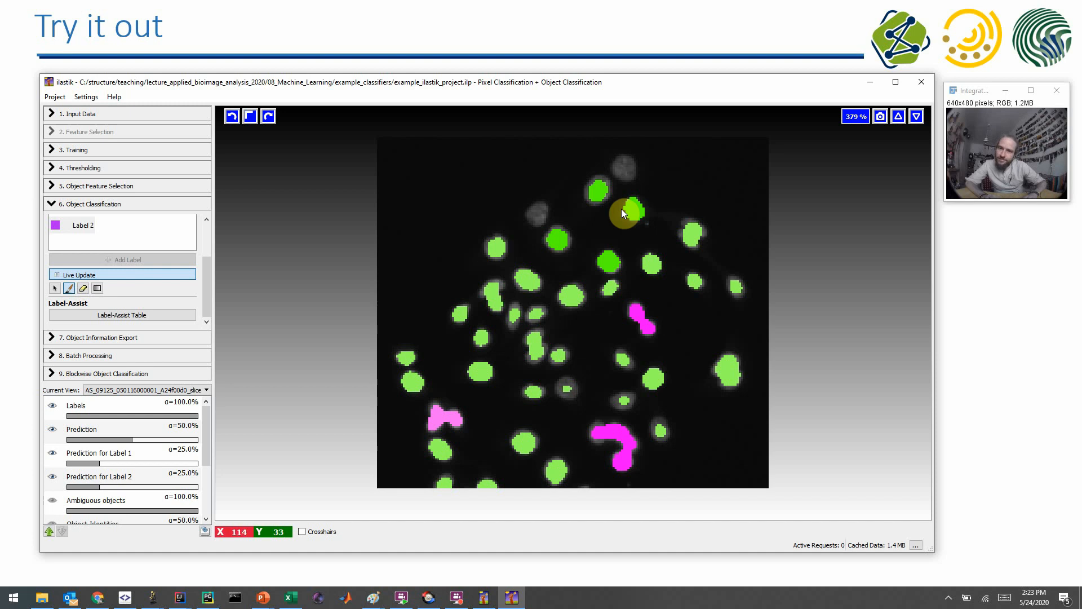
pyautogui.moveTo(572, 286)
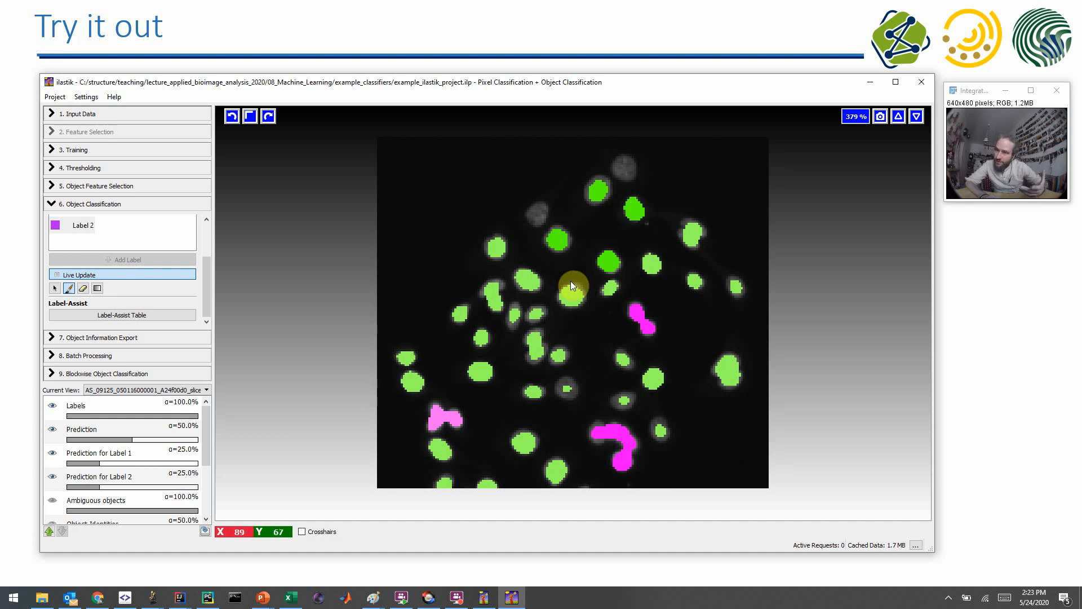
pyautogui.click(492, 302)
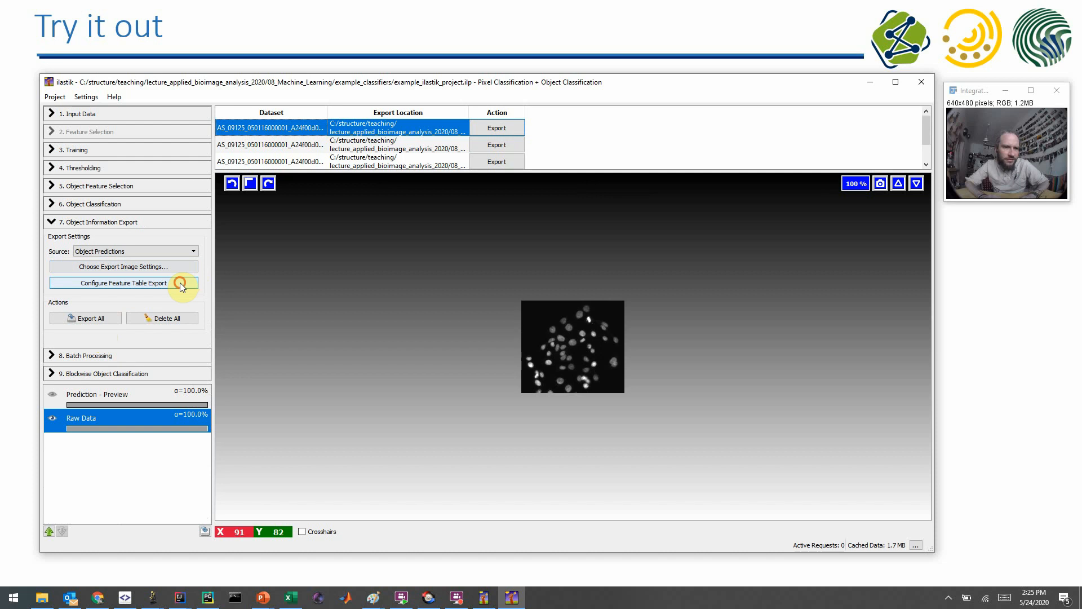
# Configure the feature table export to CSV format and confirm.
pyautogui.click(123, 283)
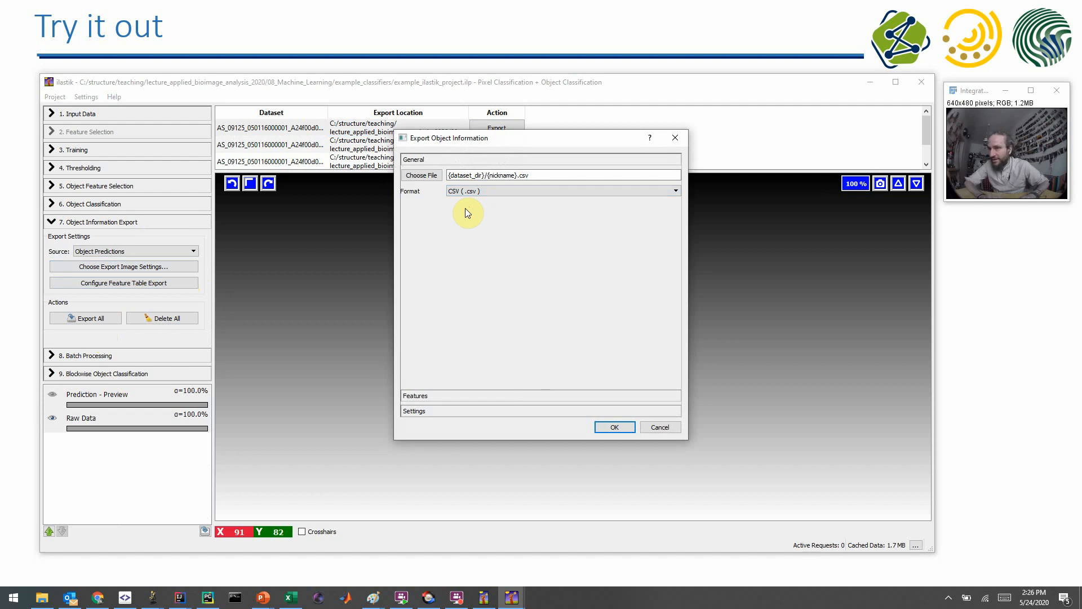
pyautogui.moveTo(569, 437)
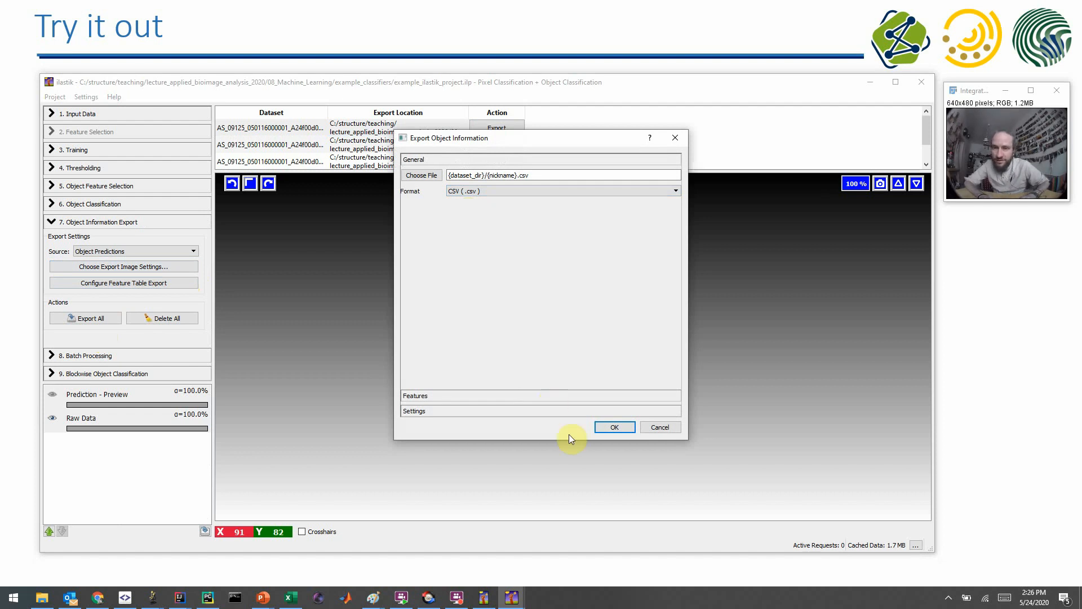
pyautogui.click(614, 427)
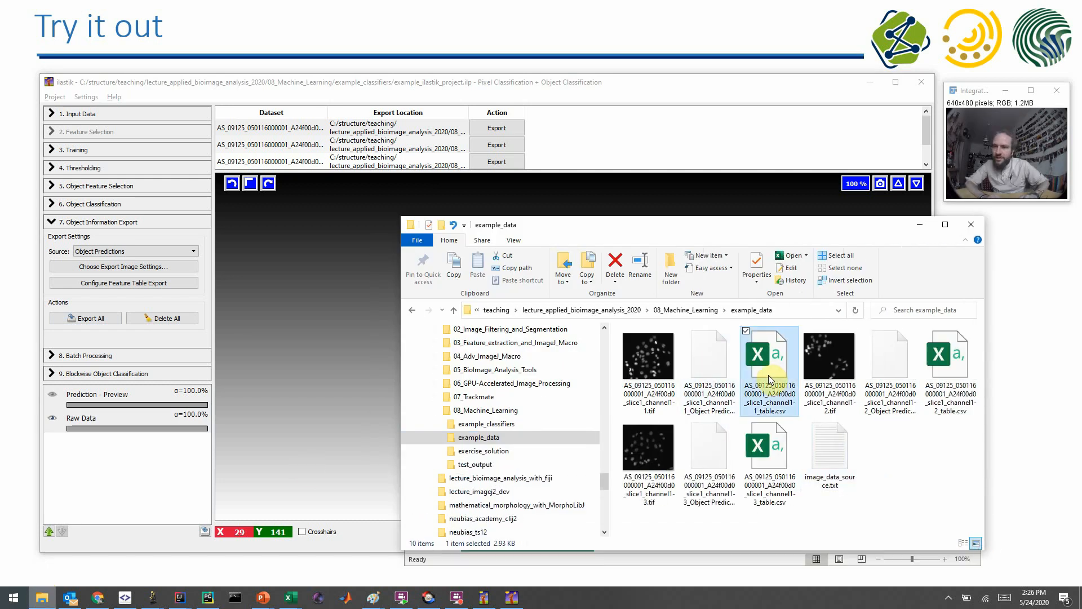
# Open slice 1's exported table in Excel, inspect bounding box and center values, then close it.
pyautogui.doubleClick(769, 361)
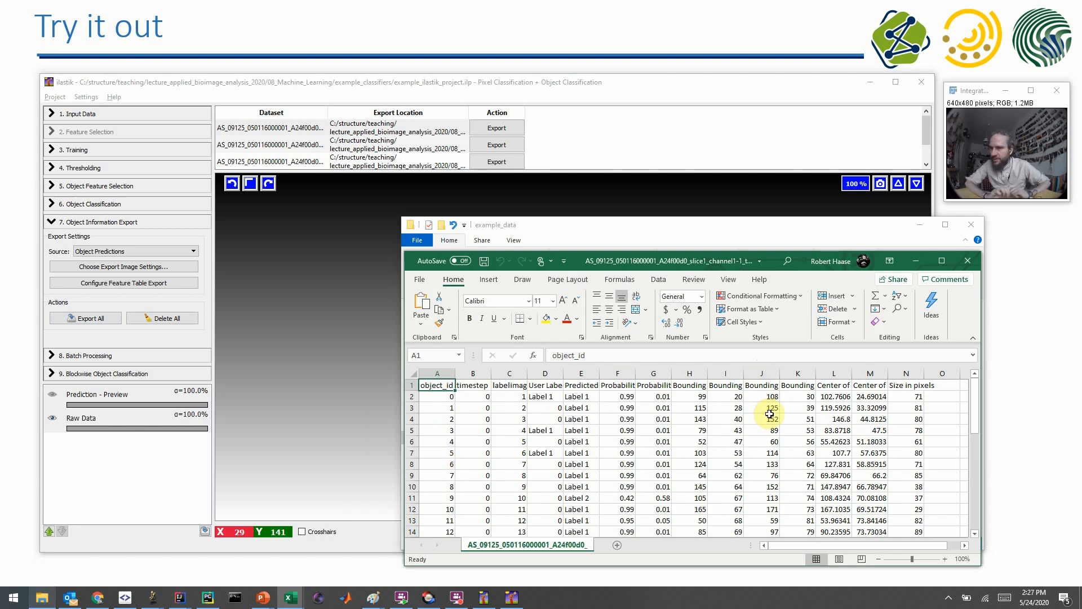
pyautogui.click(689, 396)
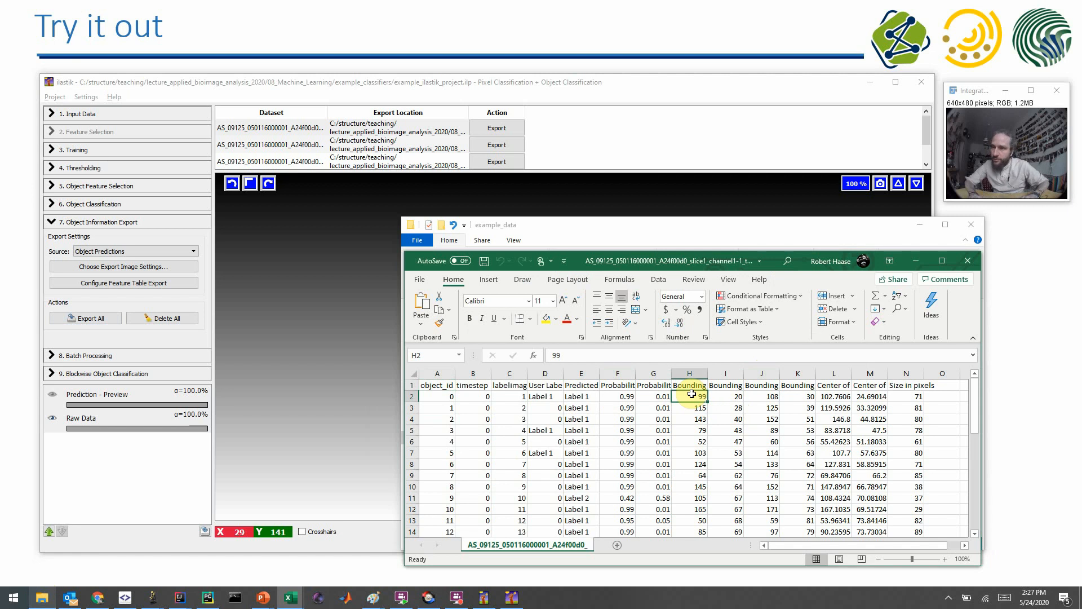
pyautogui.click(797, 396)
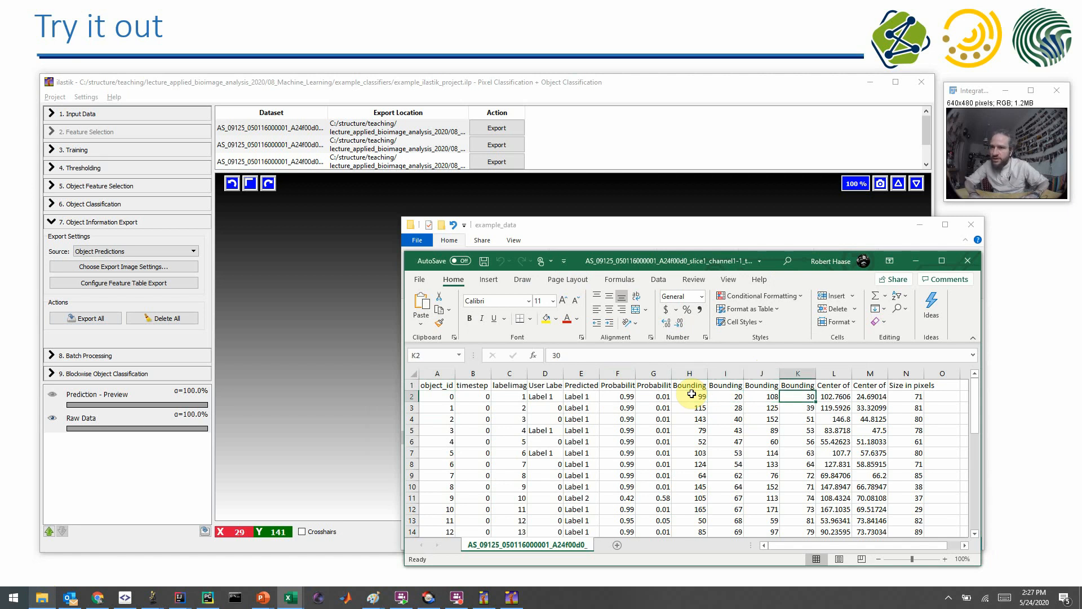
pyautogui.click(797, 407)
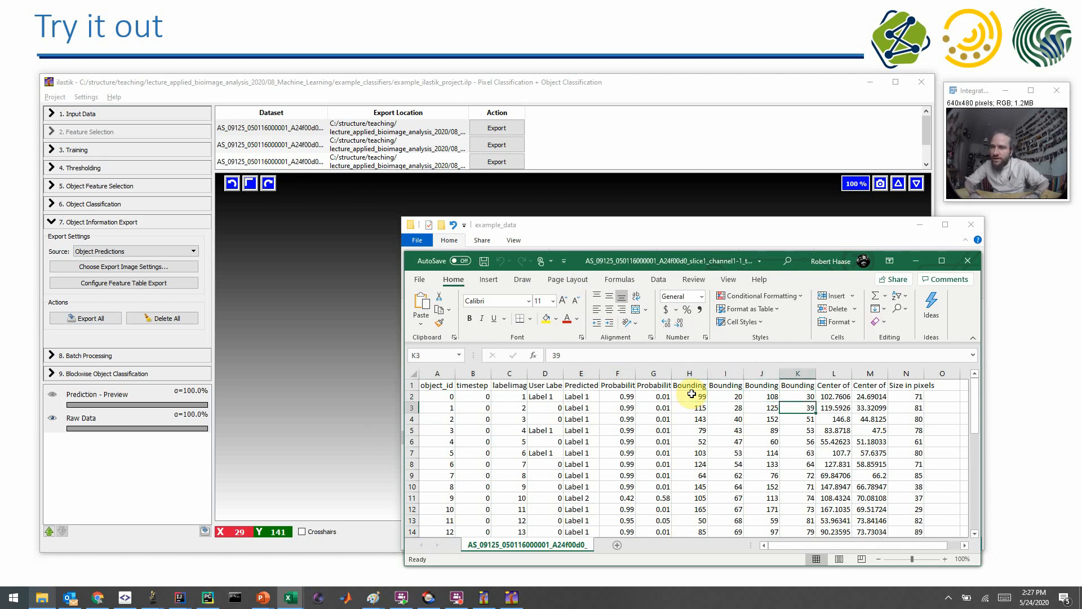
pyautogui.click(869, 385)
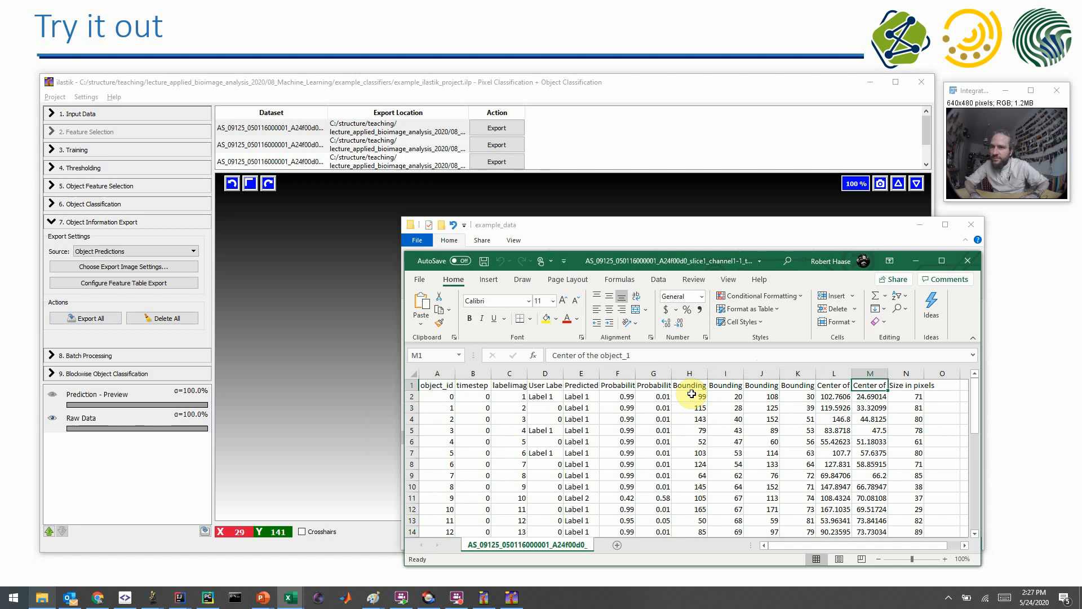
pyautogui.click(581, 396)
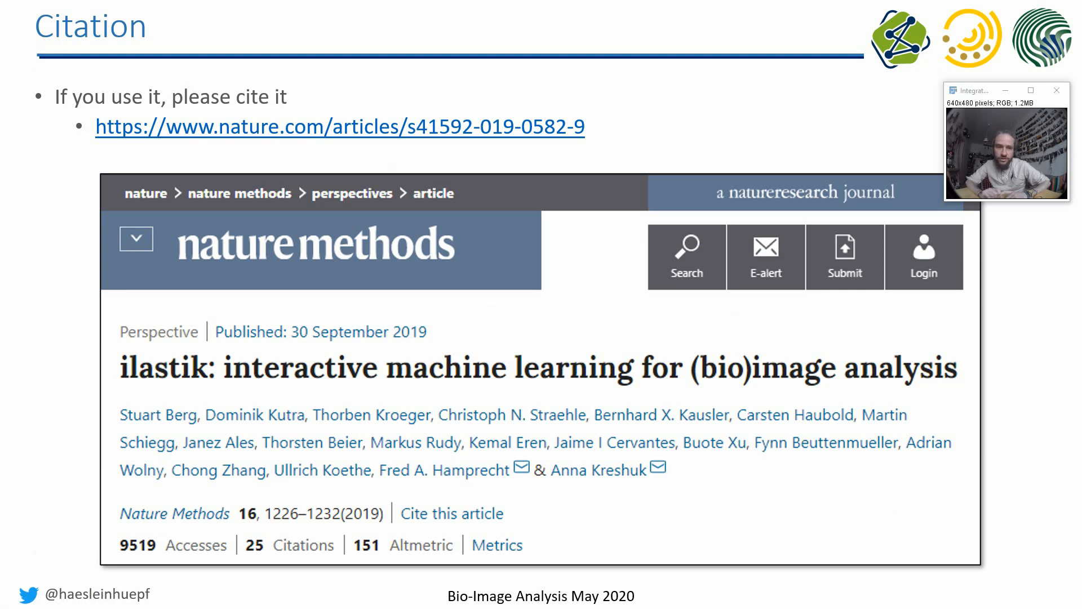
pyautogui.press('Right')
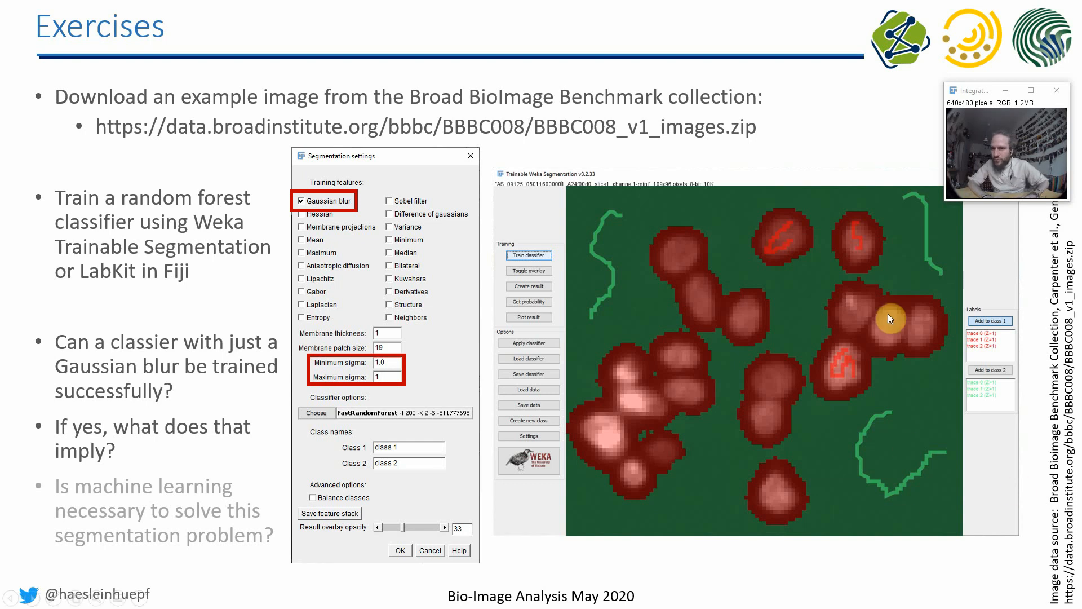
pyautogui.moveTo(718, 258)
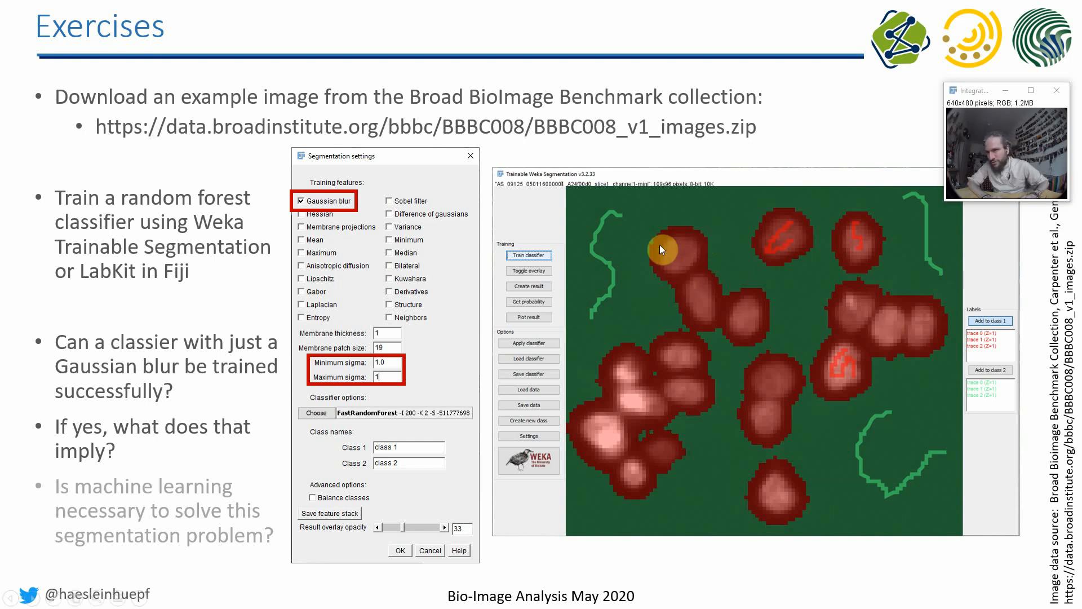
pyautogui.moveTo(678, 237)
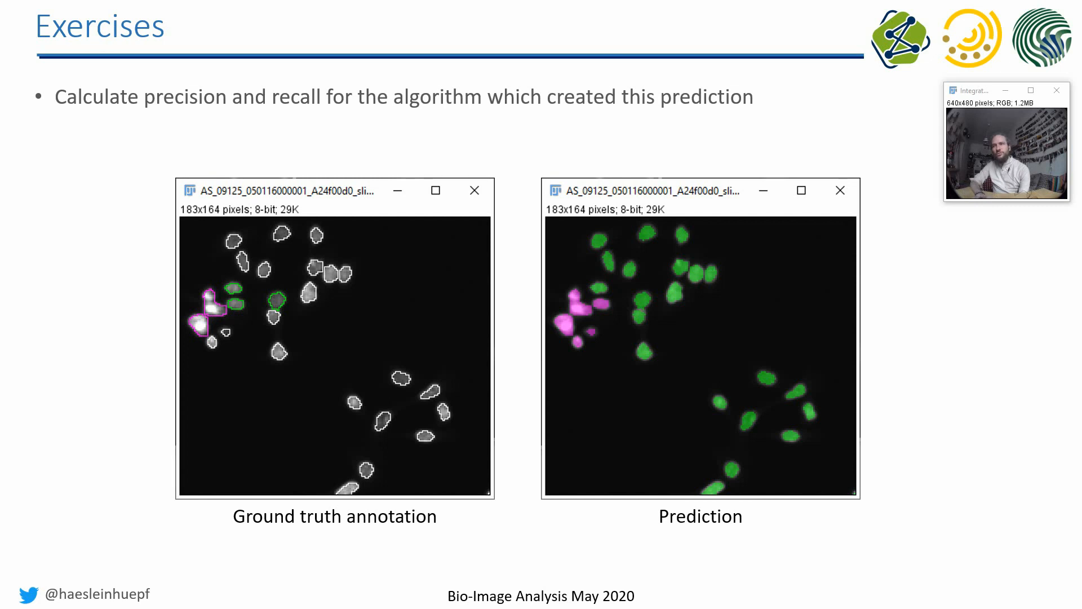
pyautogui.press('Right')
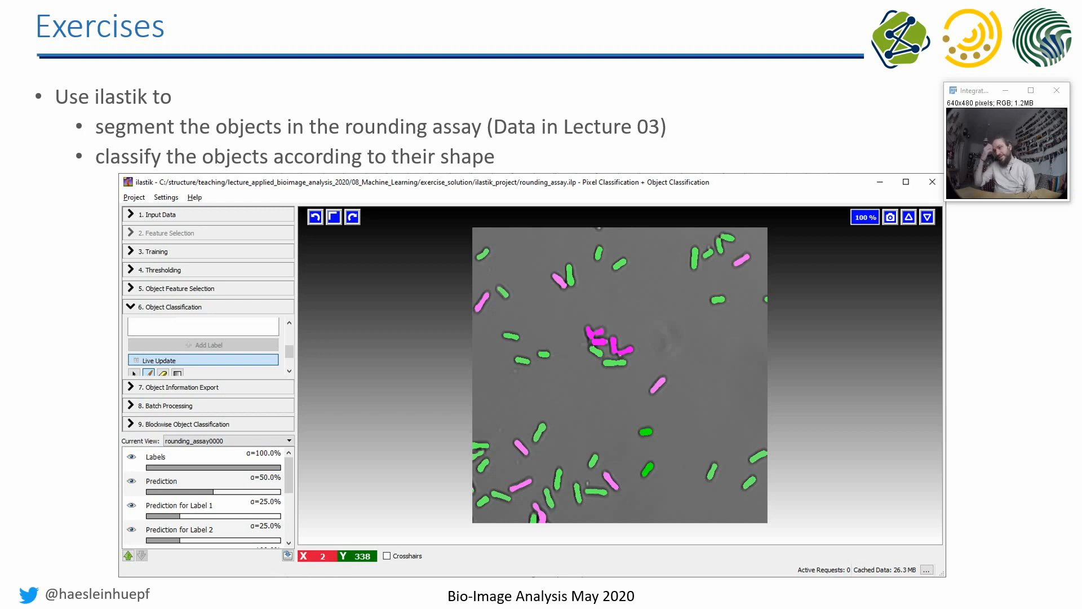
# Advance from the Exercises slide to the Summary slide.
pyautogui.press('Right')
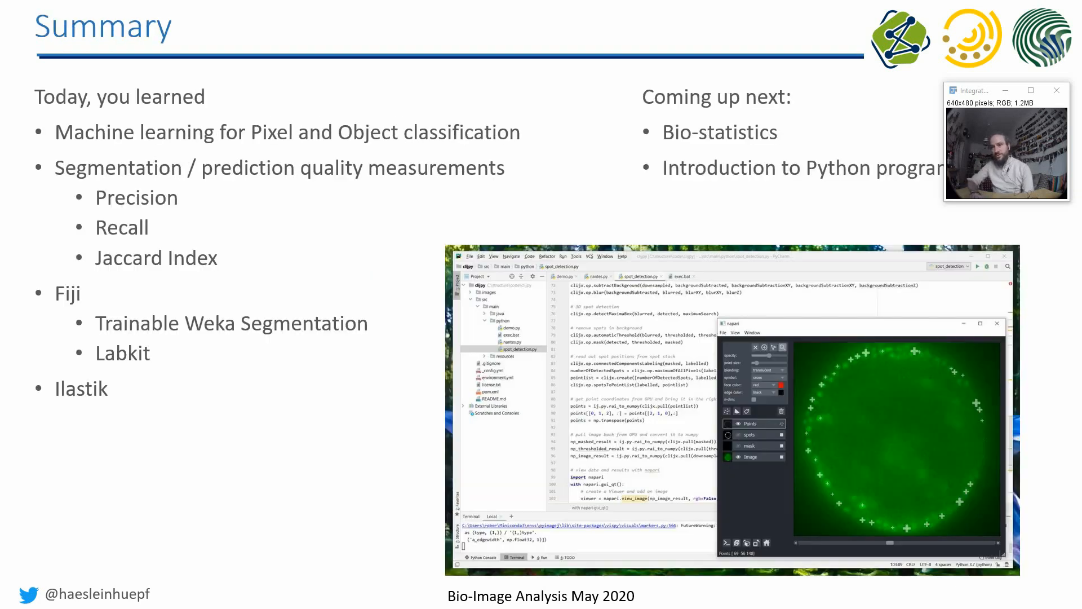